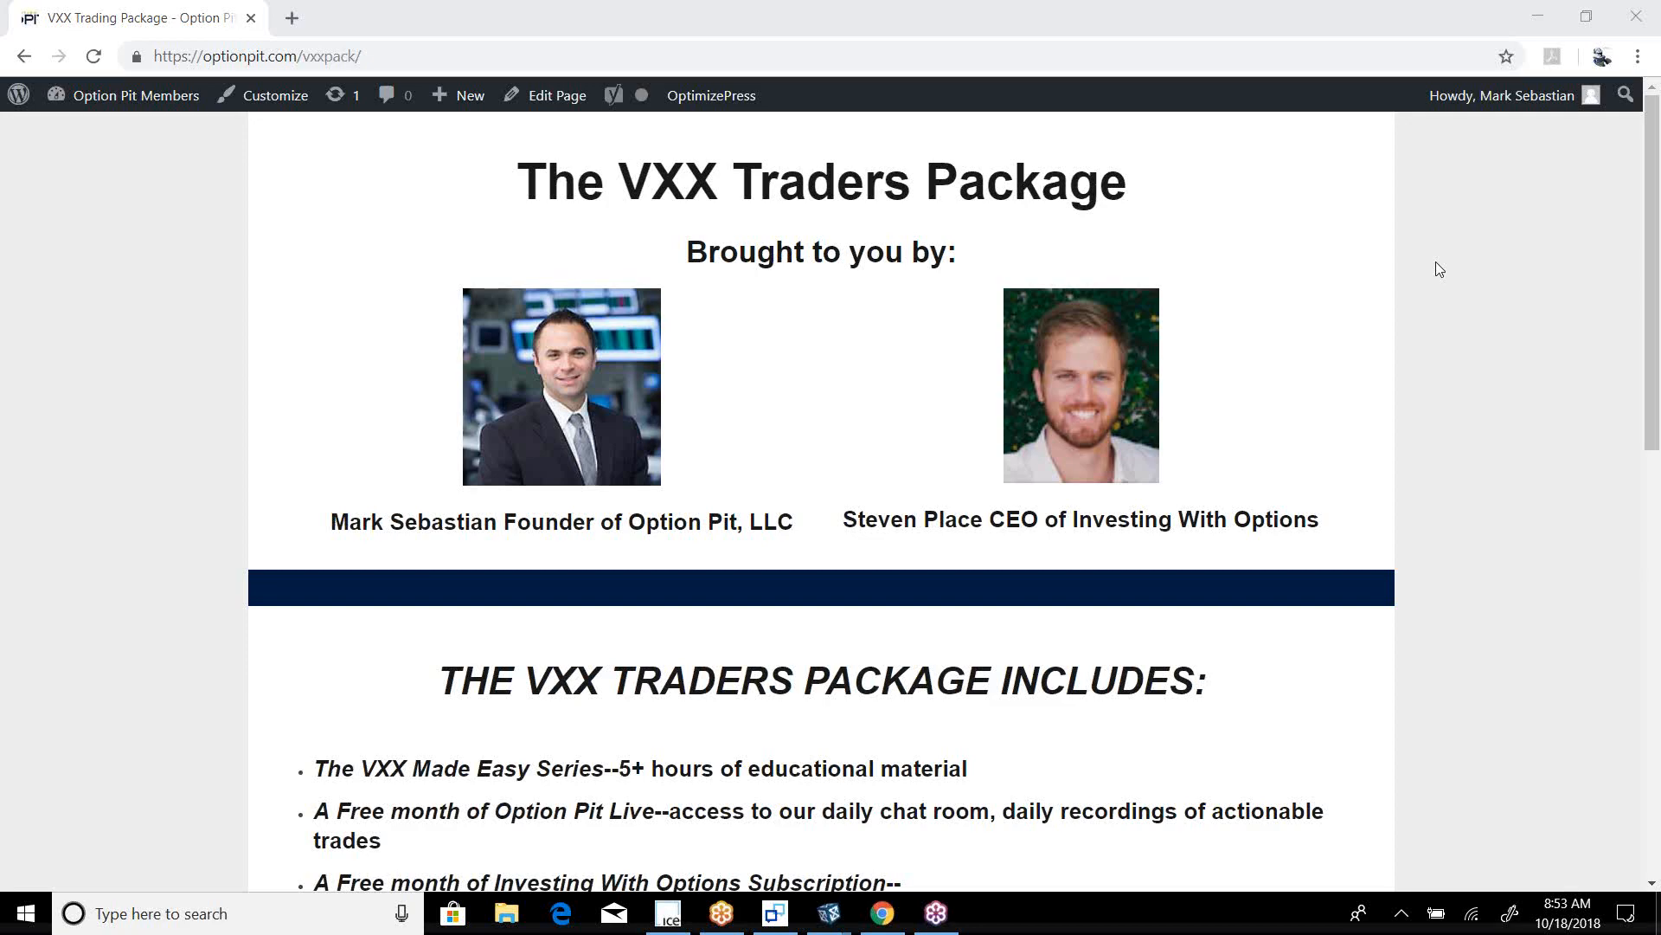
mouse_move(1098, 733)
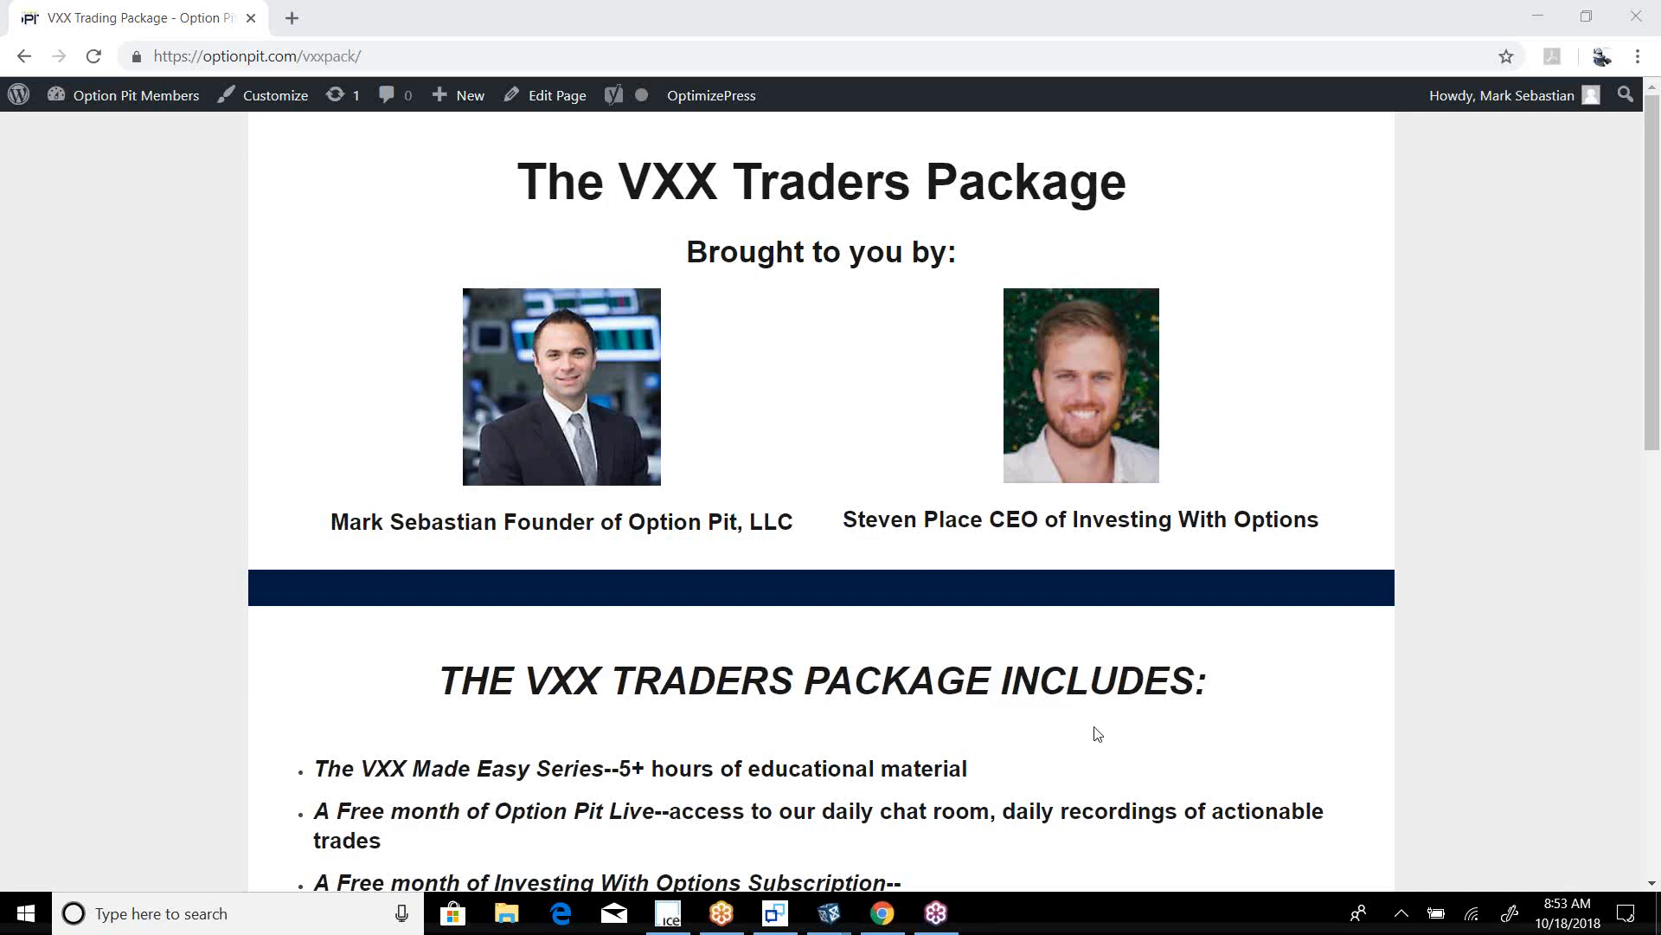
Scroll down and back up through the Option Pit VXX Traders Package page
scroll(down, 3)
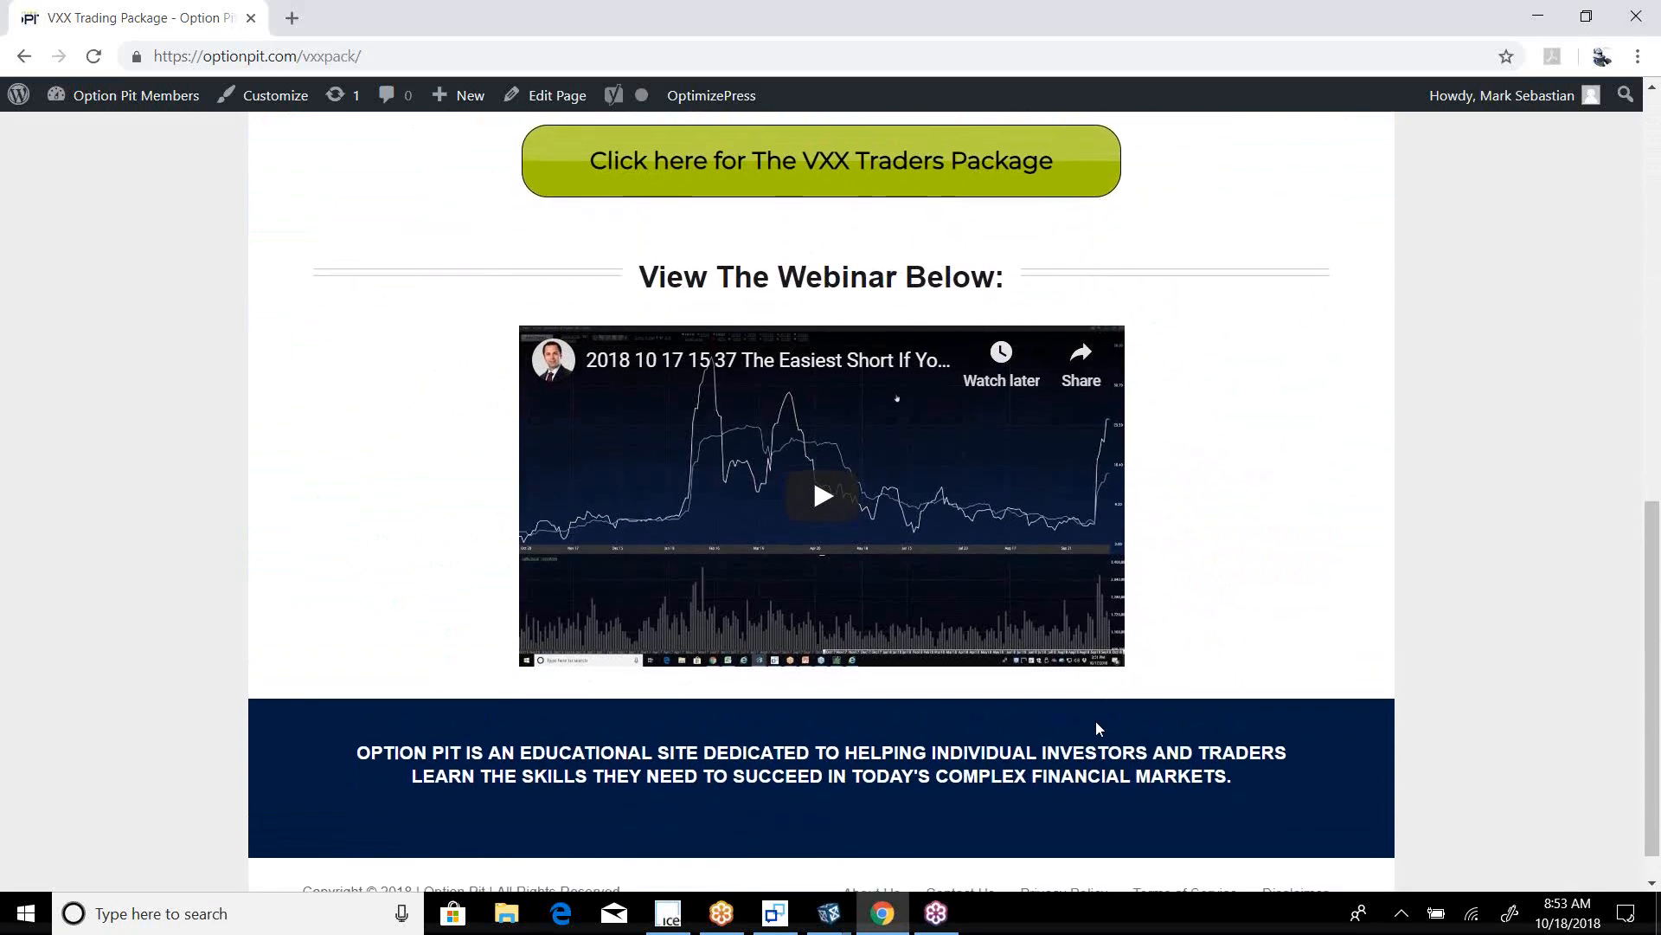
scroll(up, 3)
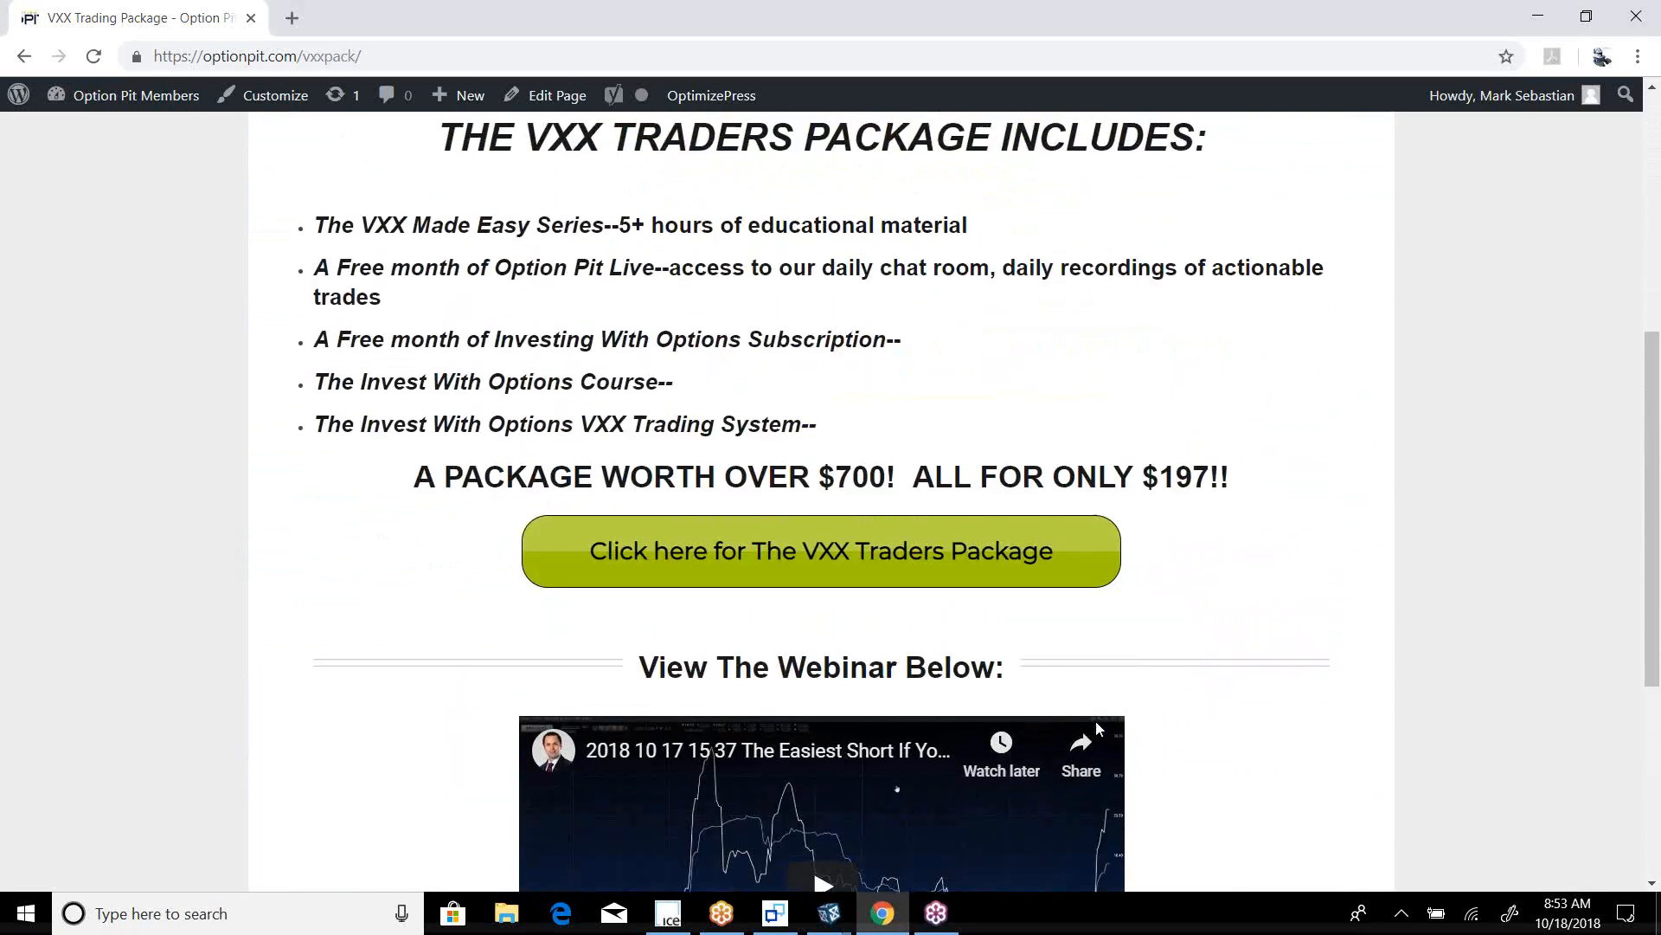
scroll(up, 3)
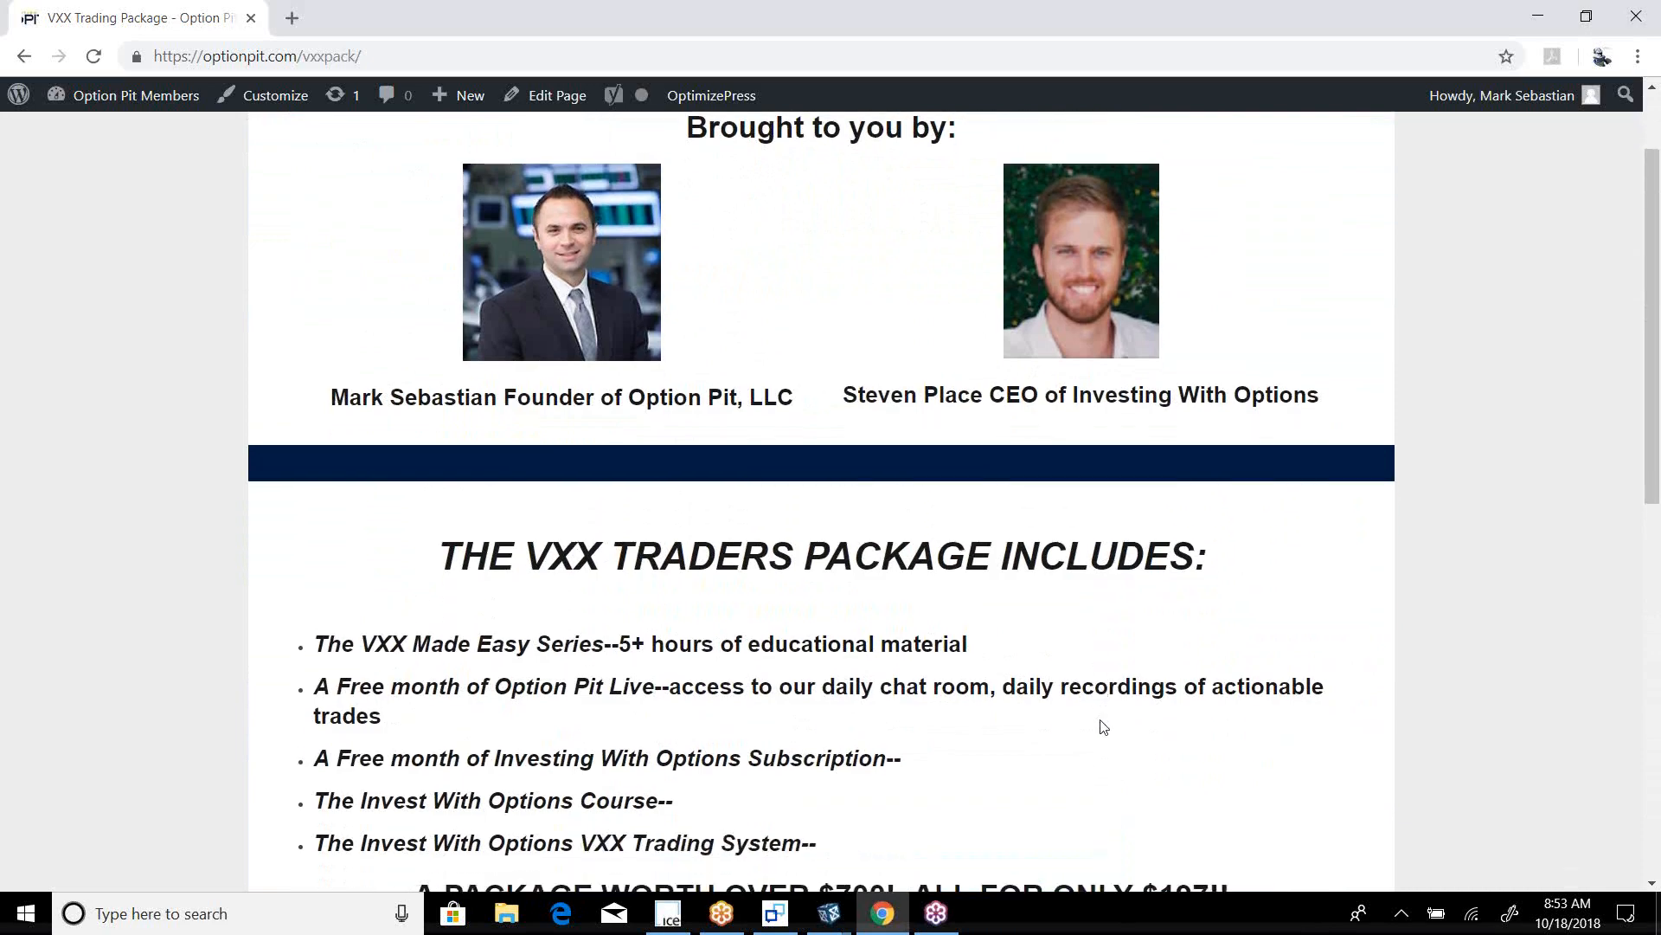
scroll(down, 3)
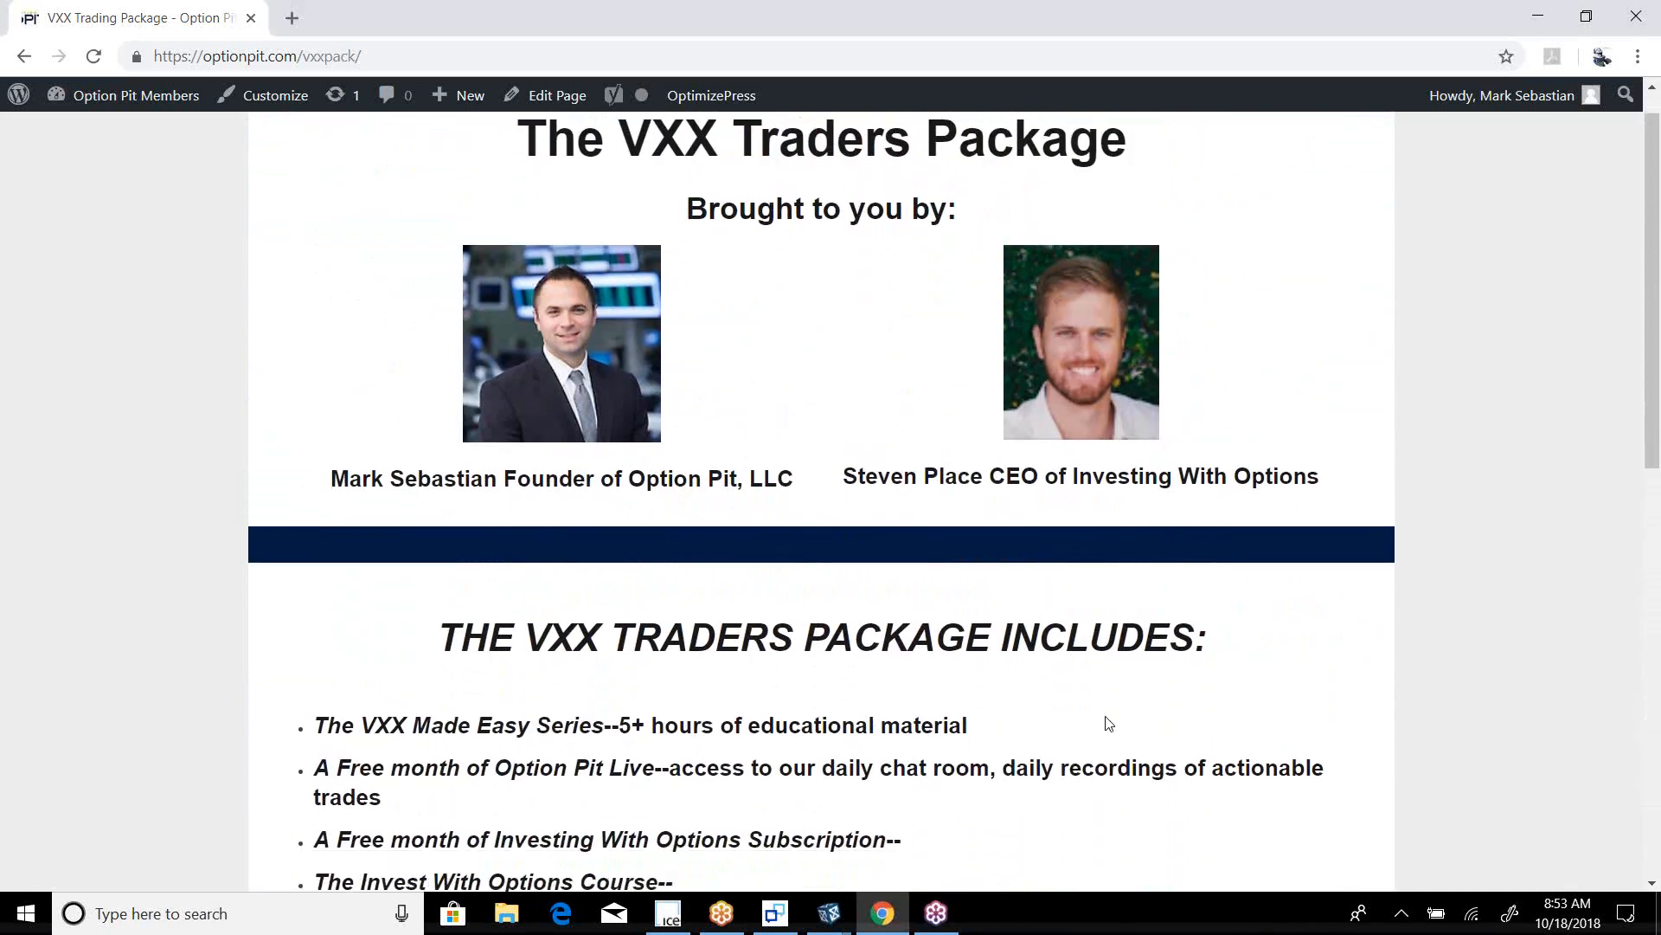
scroll(down, 3)
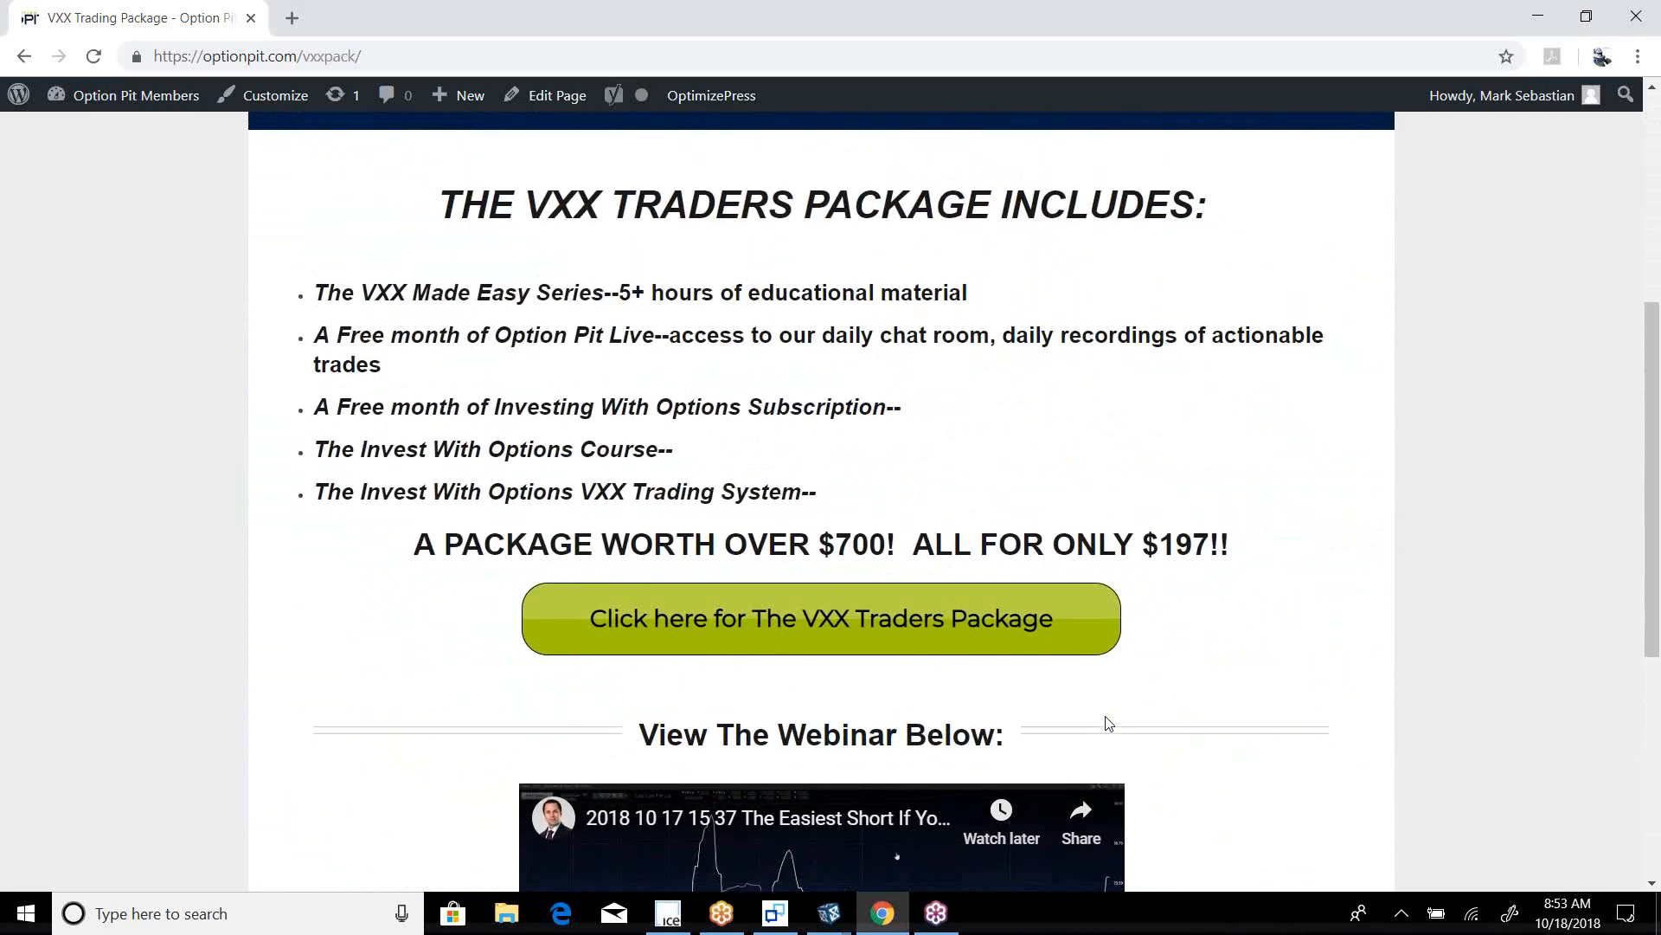
scroll(up, 3)
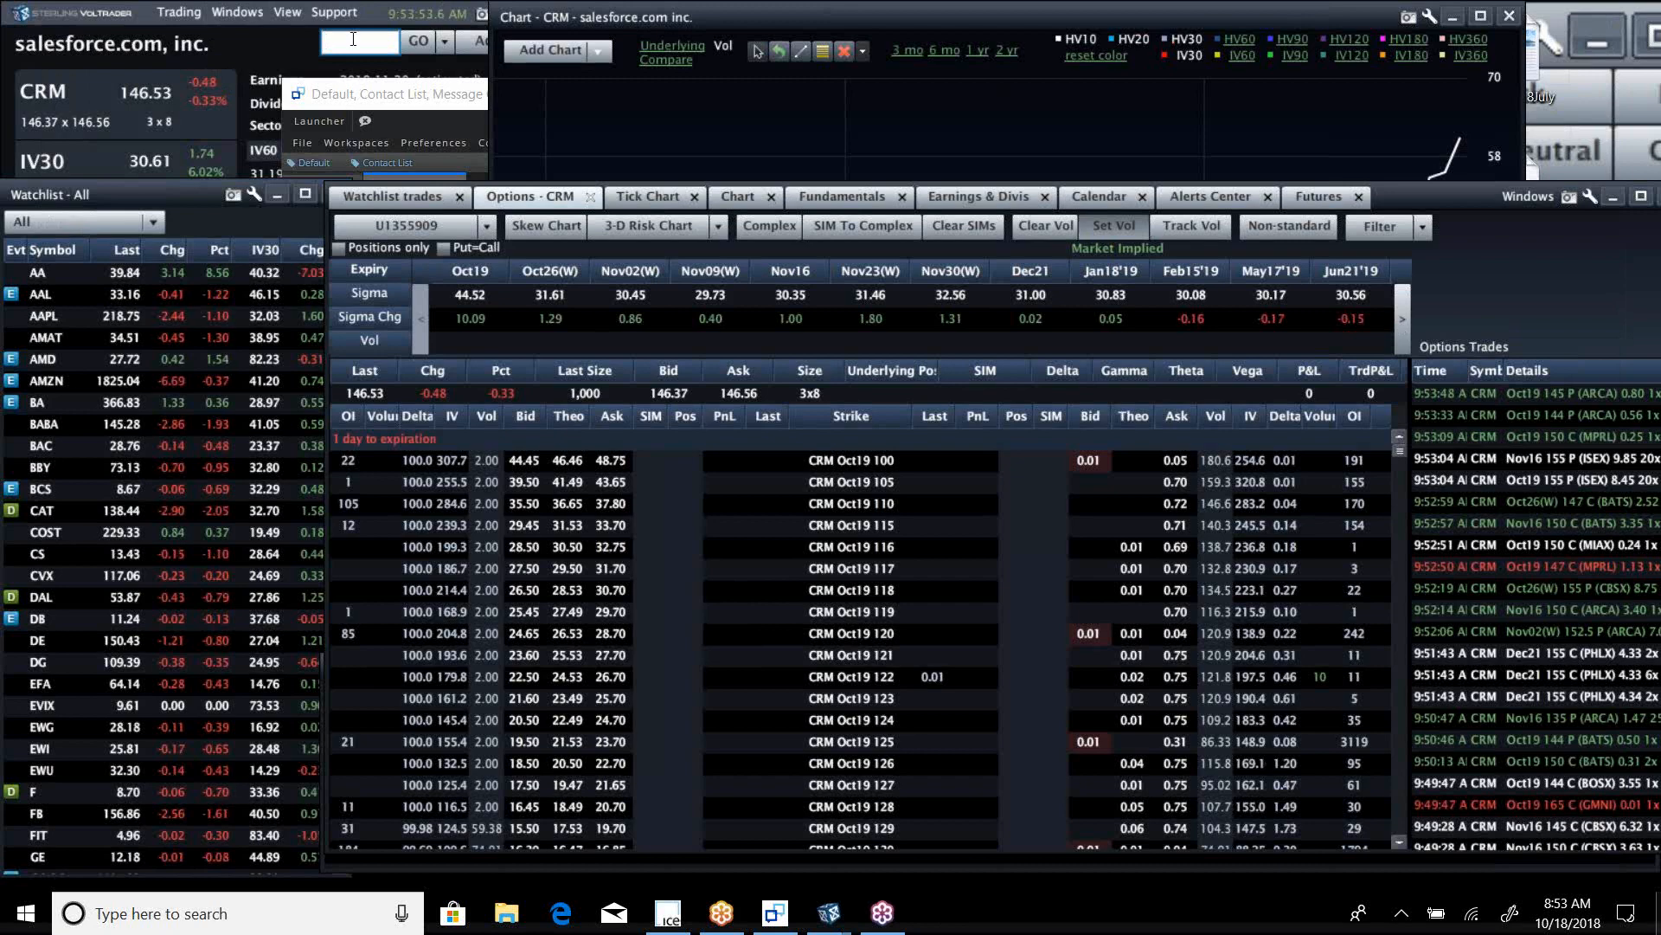
Enter a new ticker in the symbol box to replace salesforce.com with the S&P 500 Index
text(vxx)
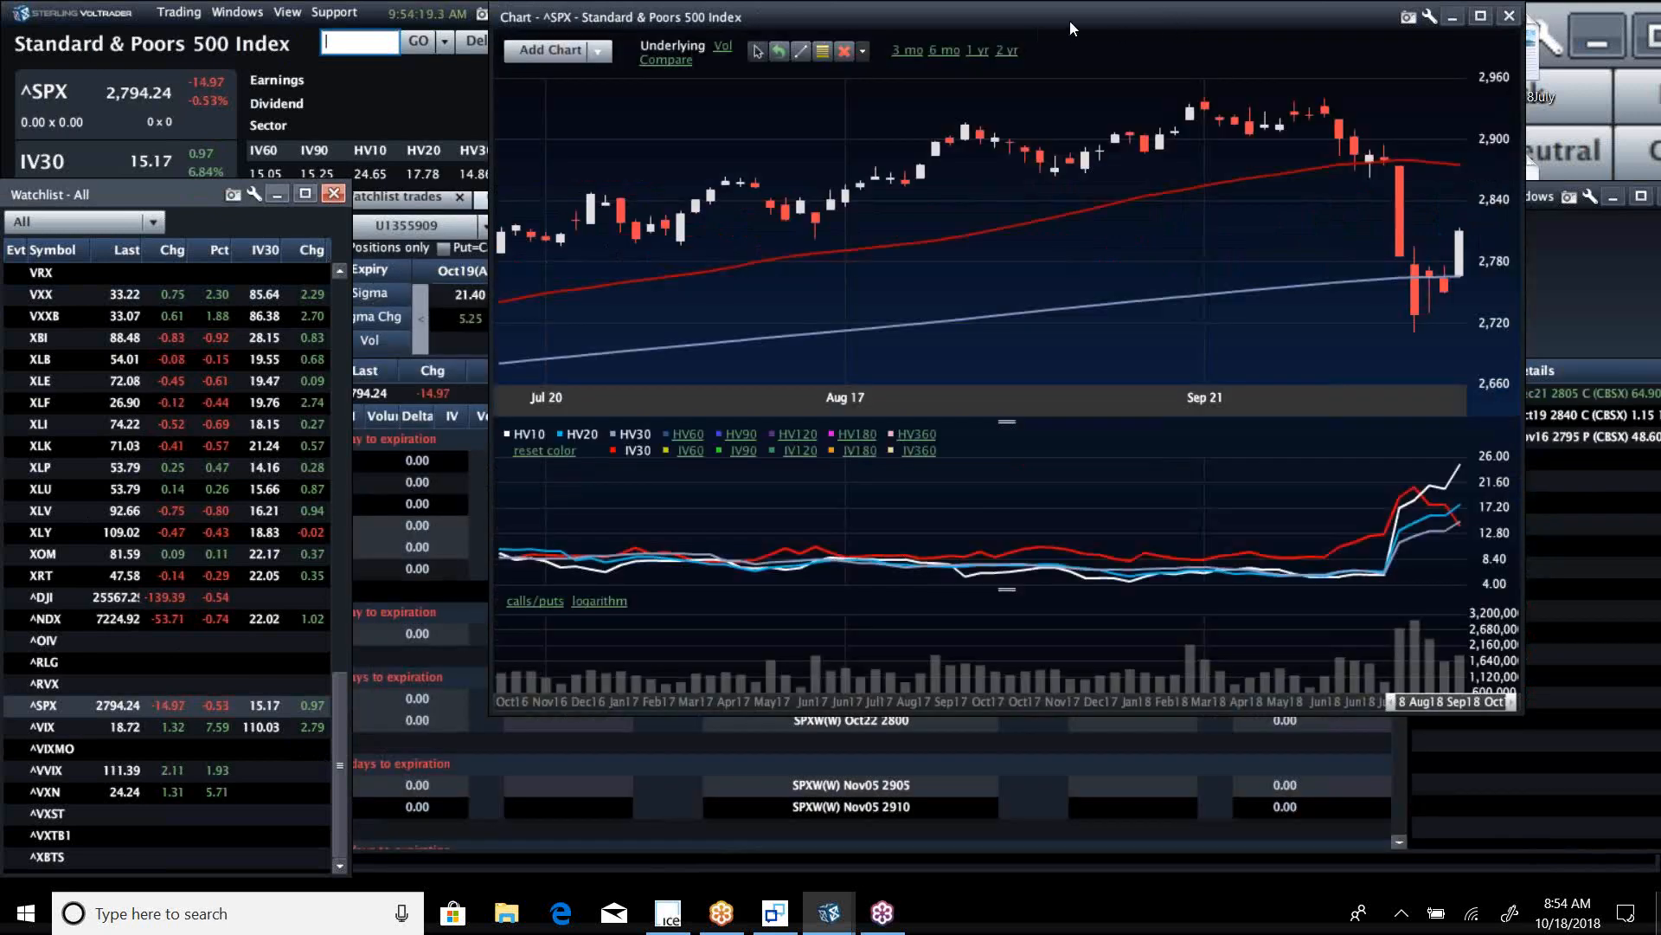
mouse_move(1348, 78)
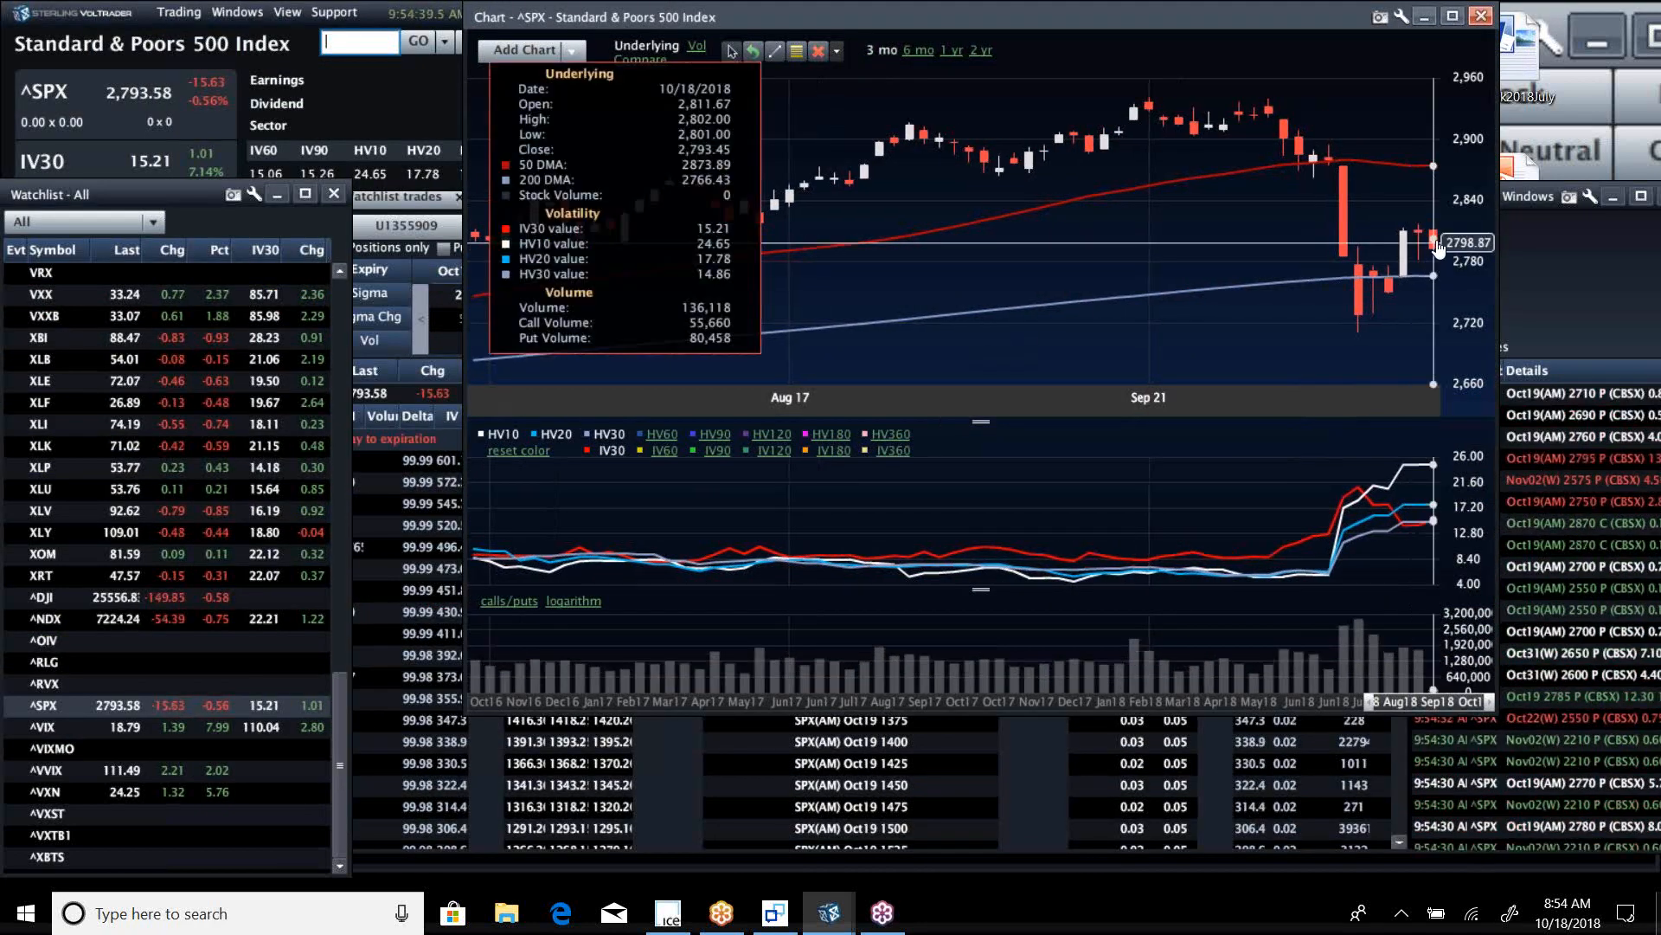
mouse_move(1453, 180)
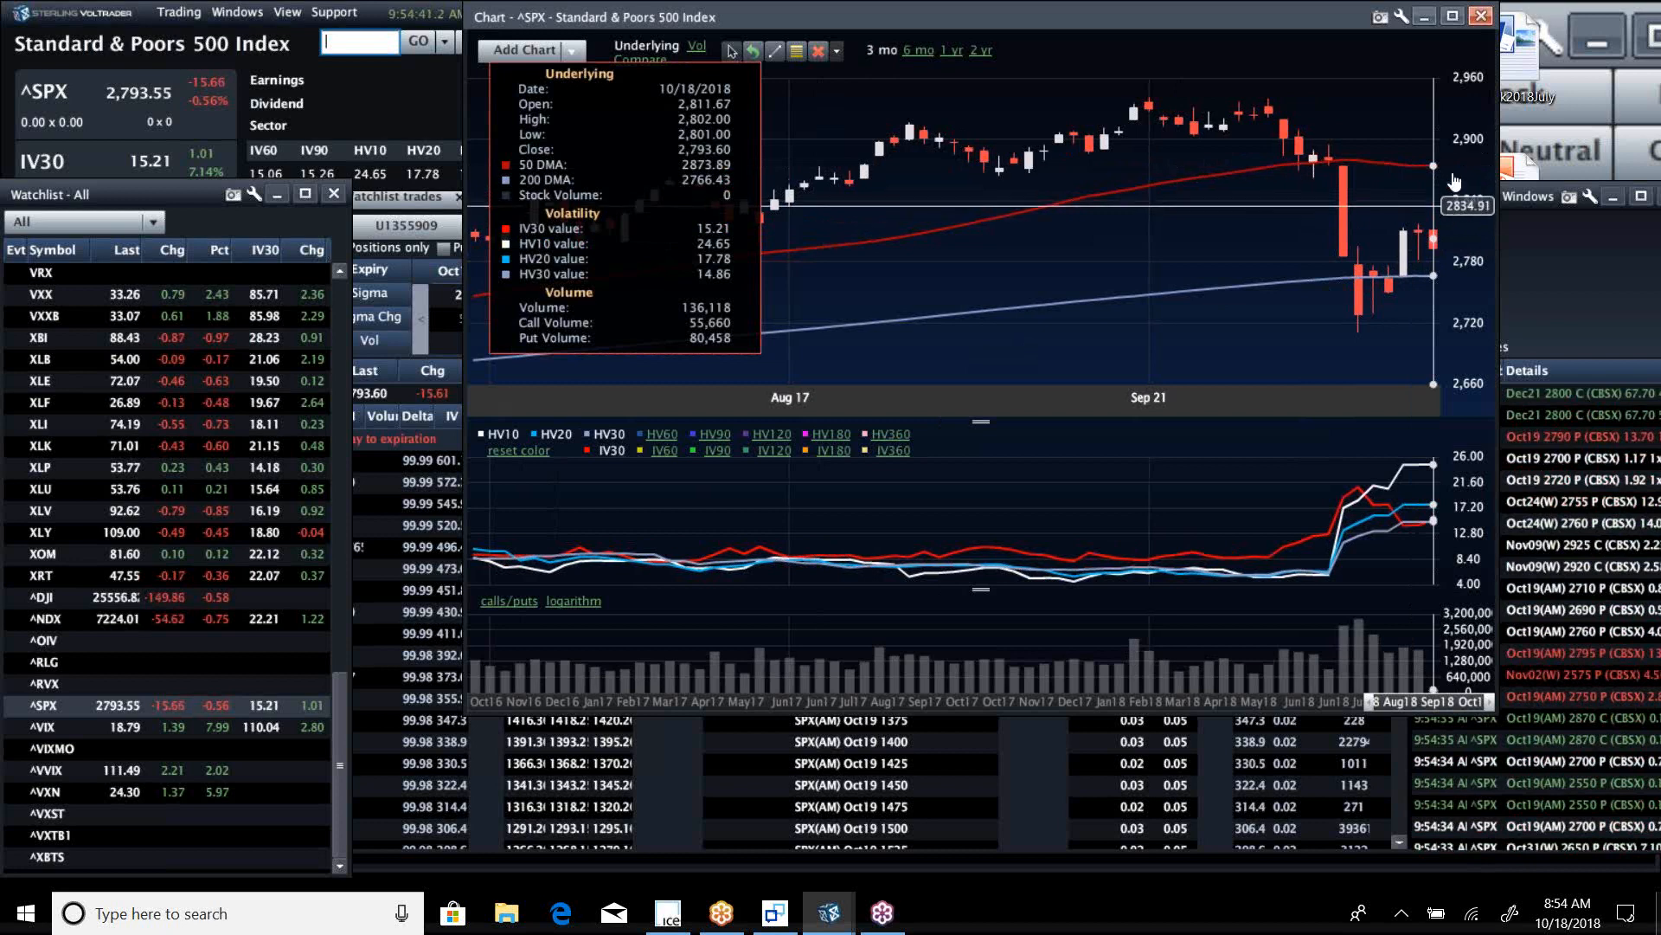
mouse_move(1407, 235)
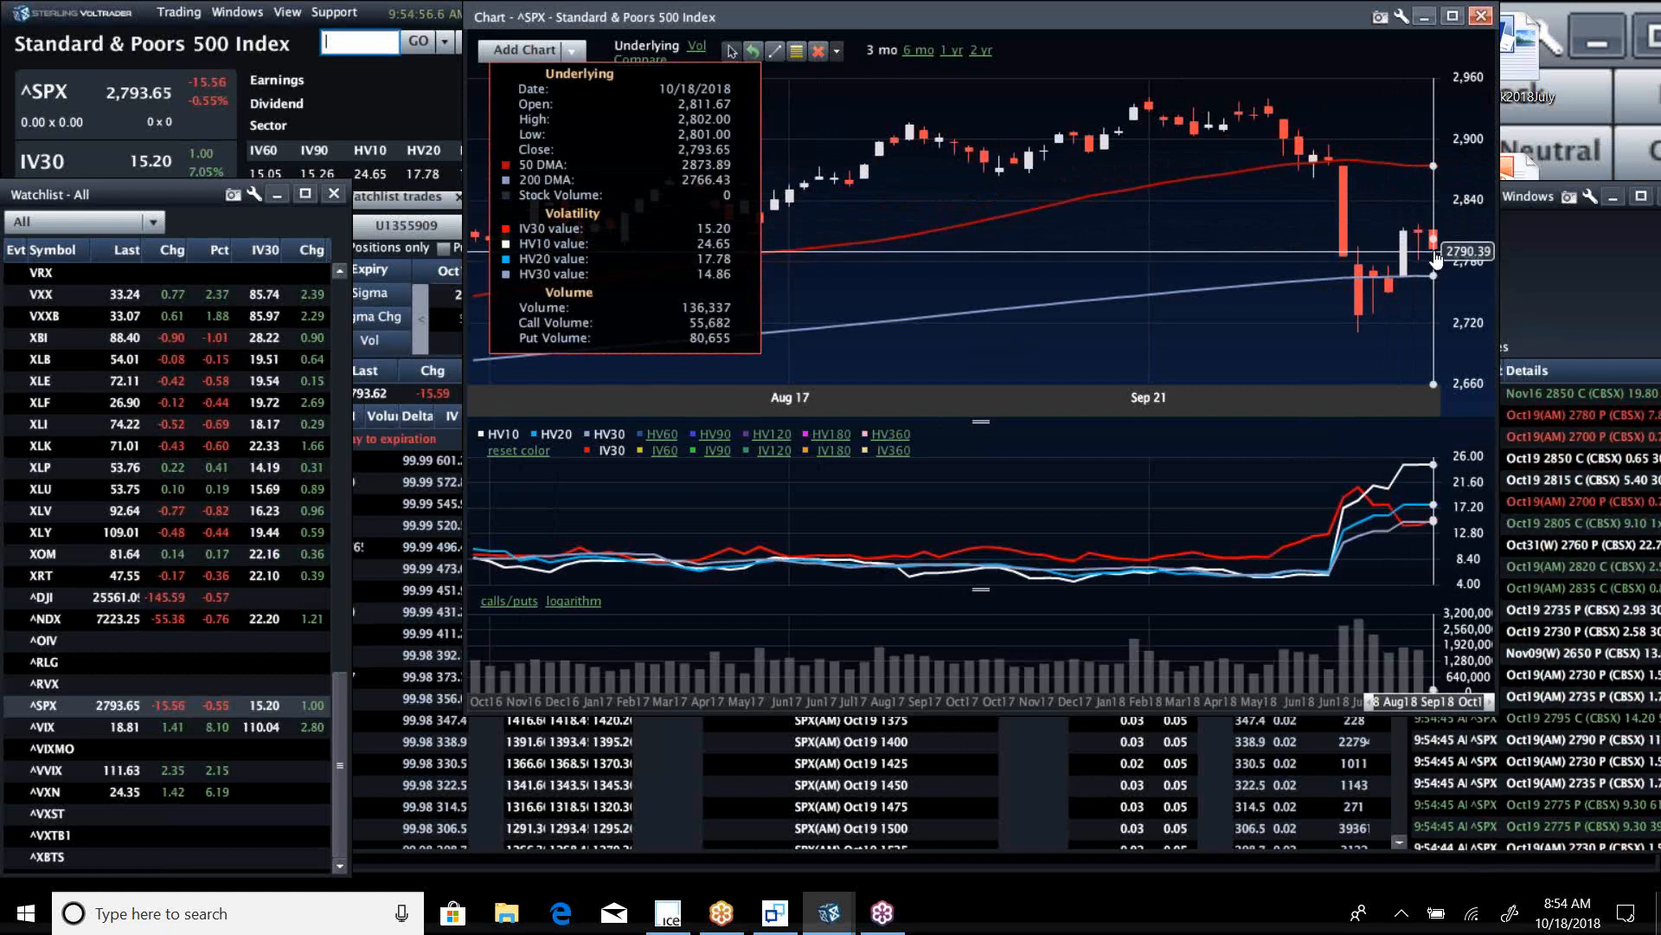
mouse_move(565, 492)
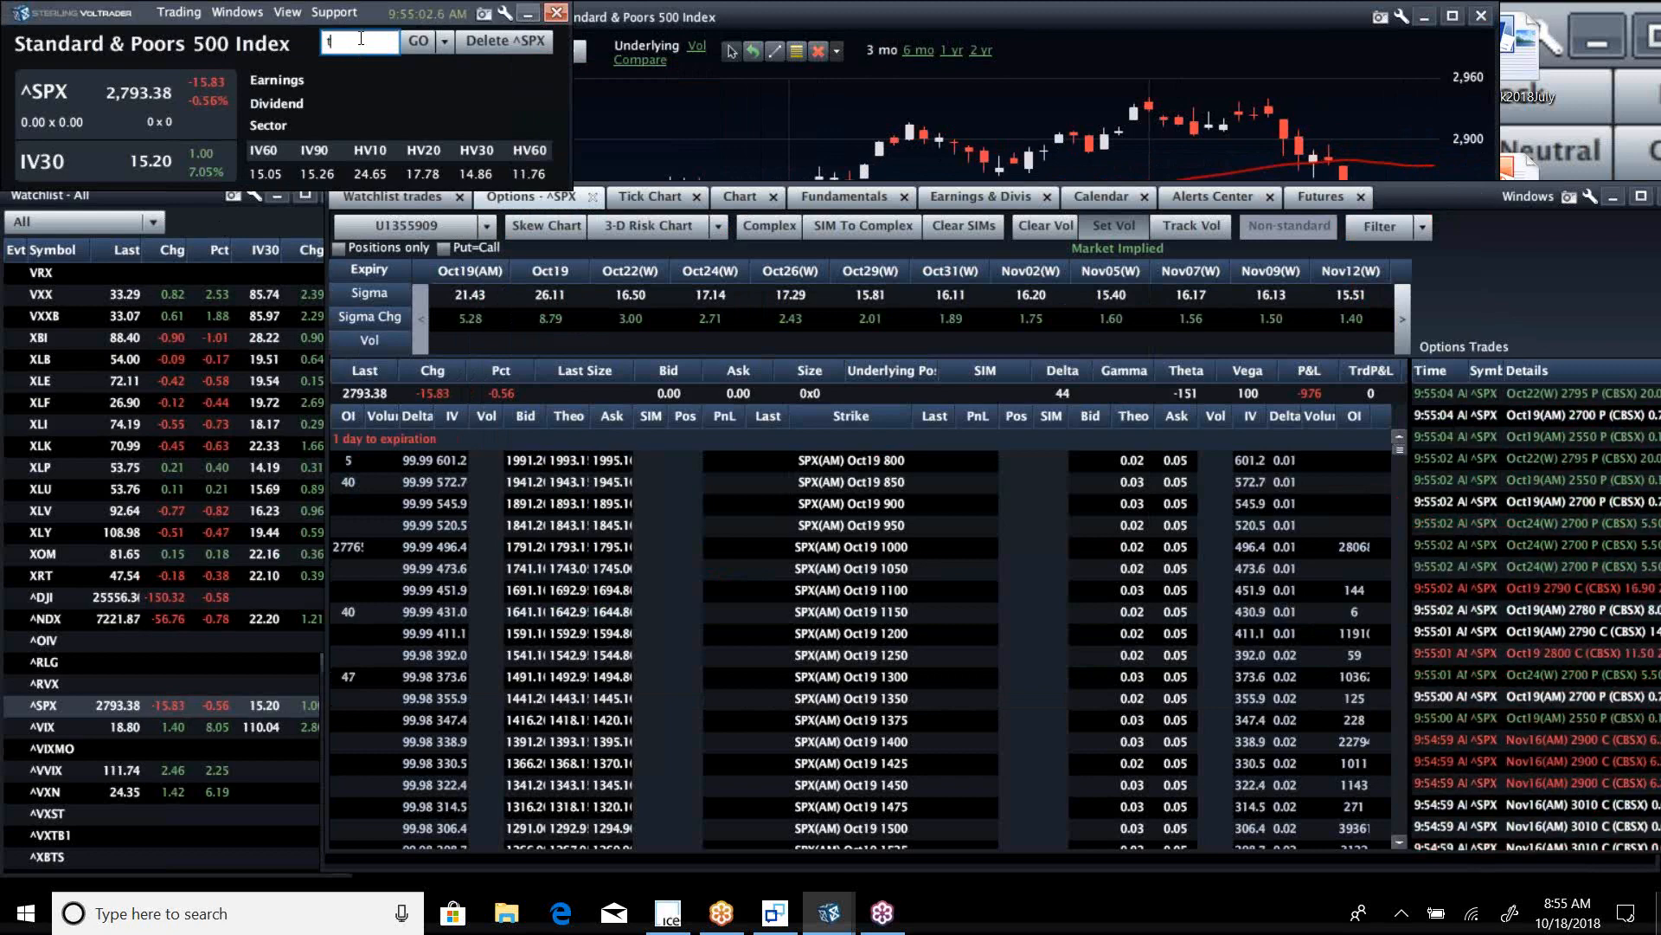
Enter VXX in the symbol box to load the VIX short-term futures ETN chart
text(tl)
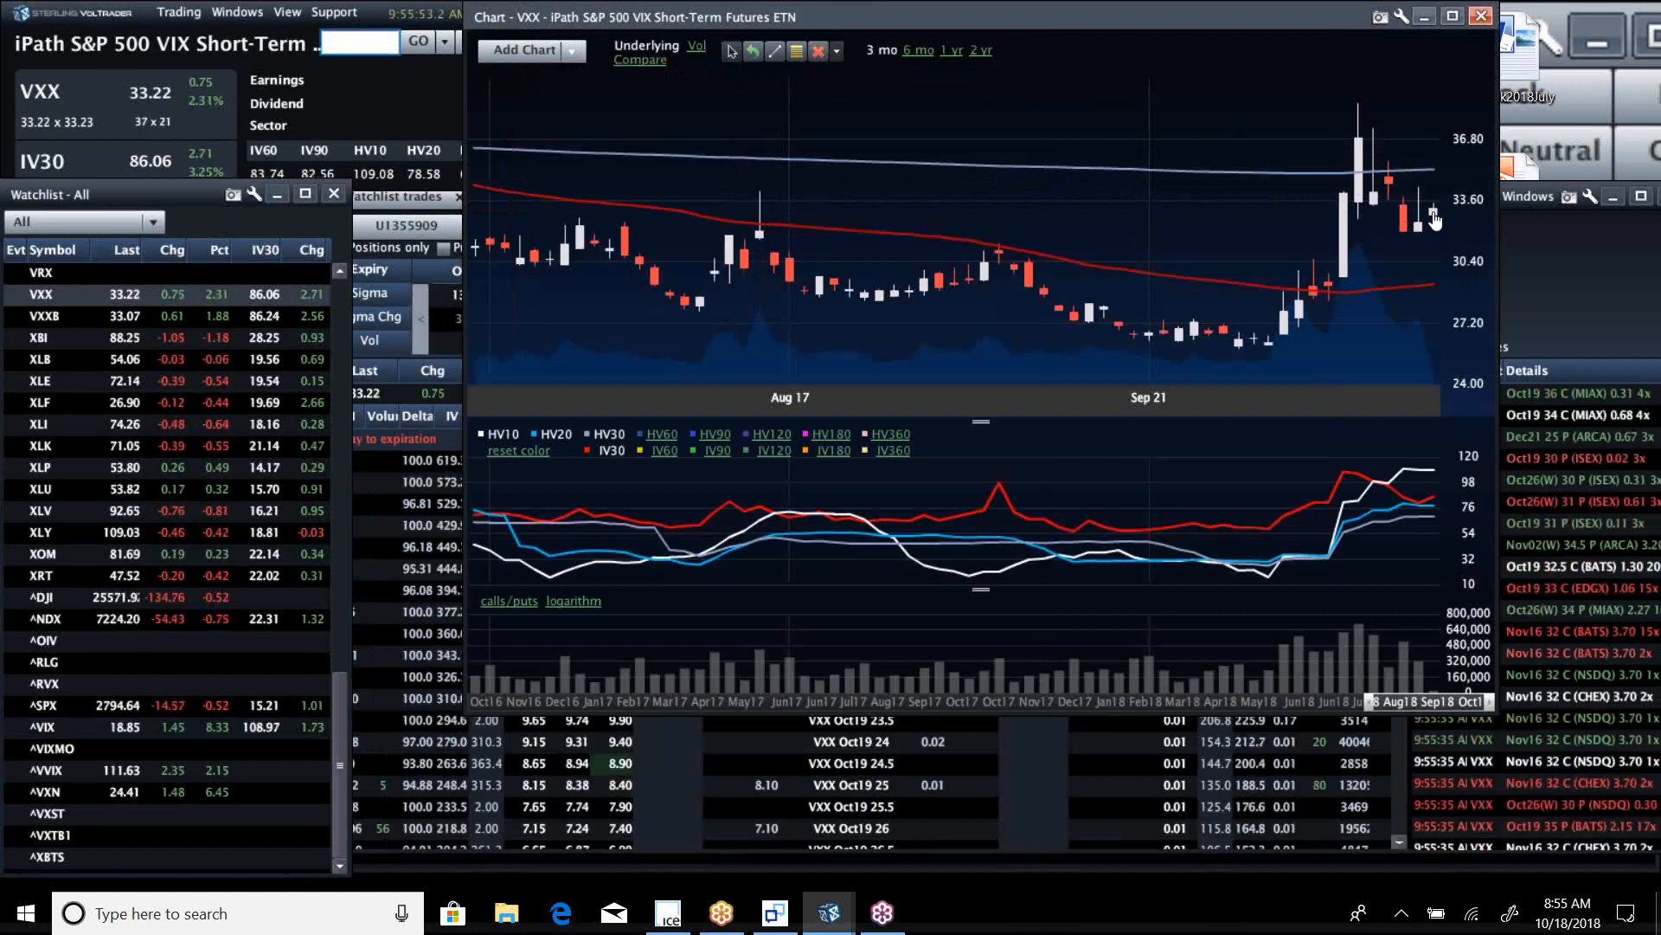
mouse_move(1430, 196)
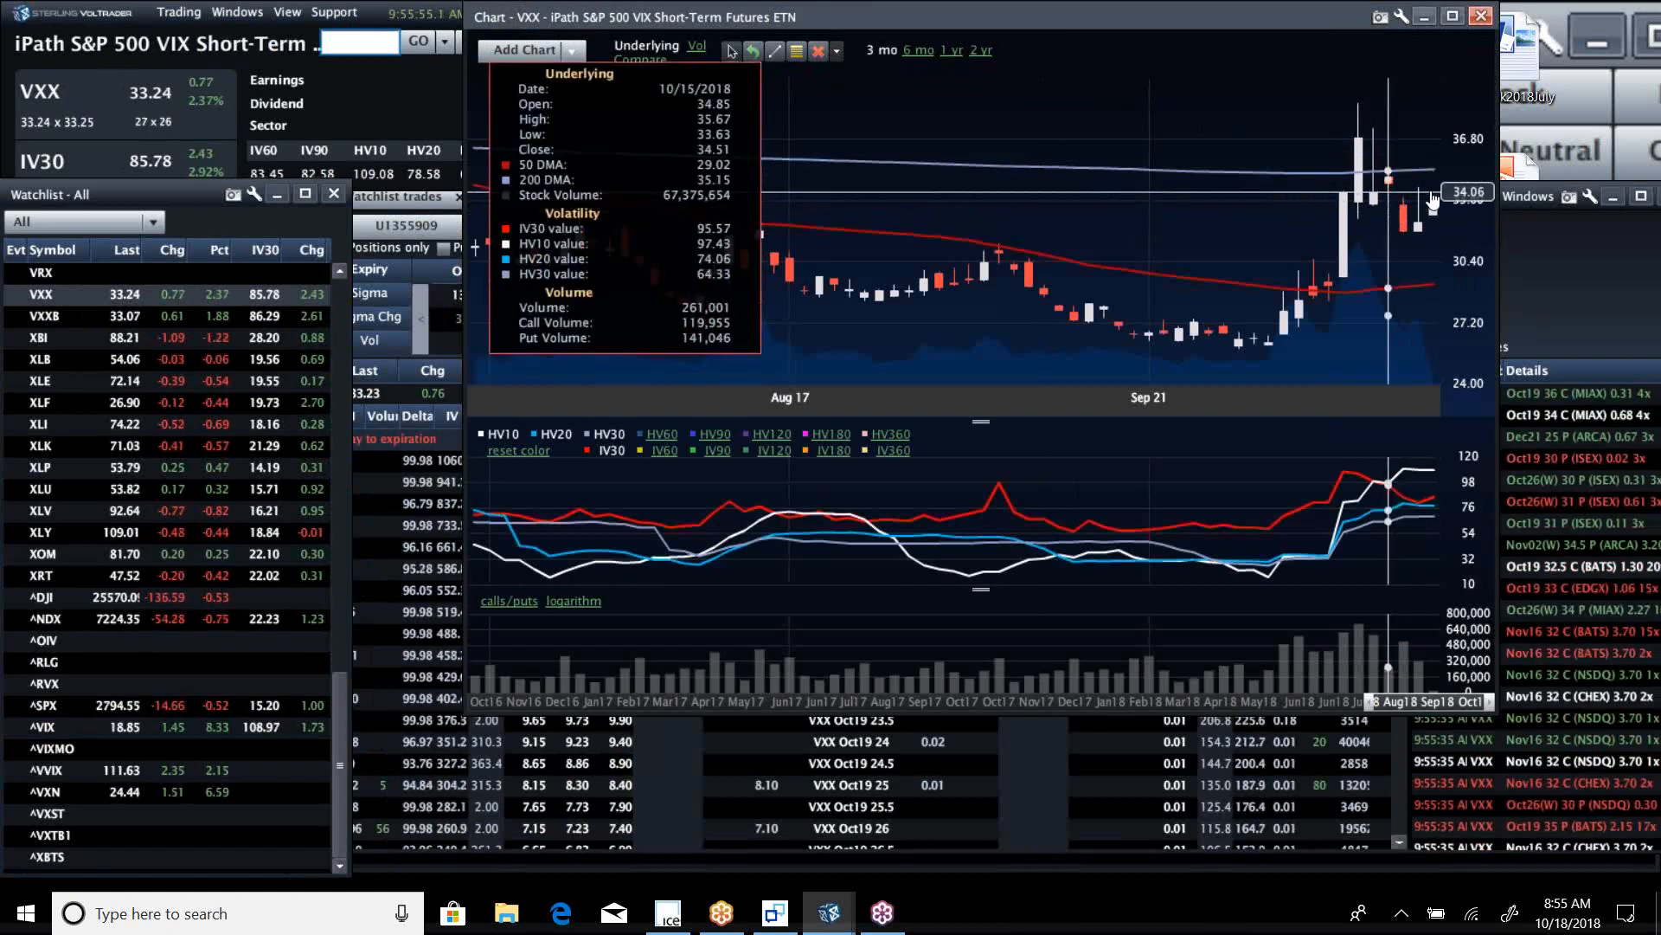
mouse_move(1438, 214)
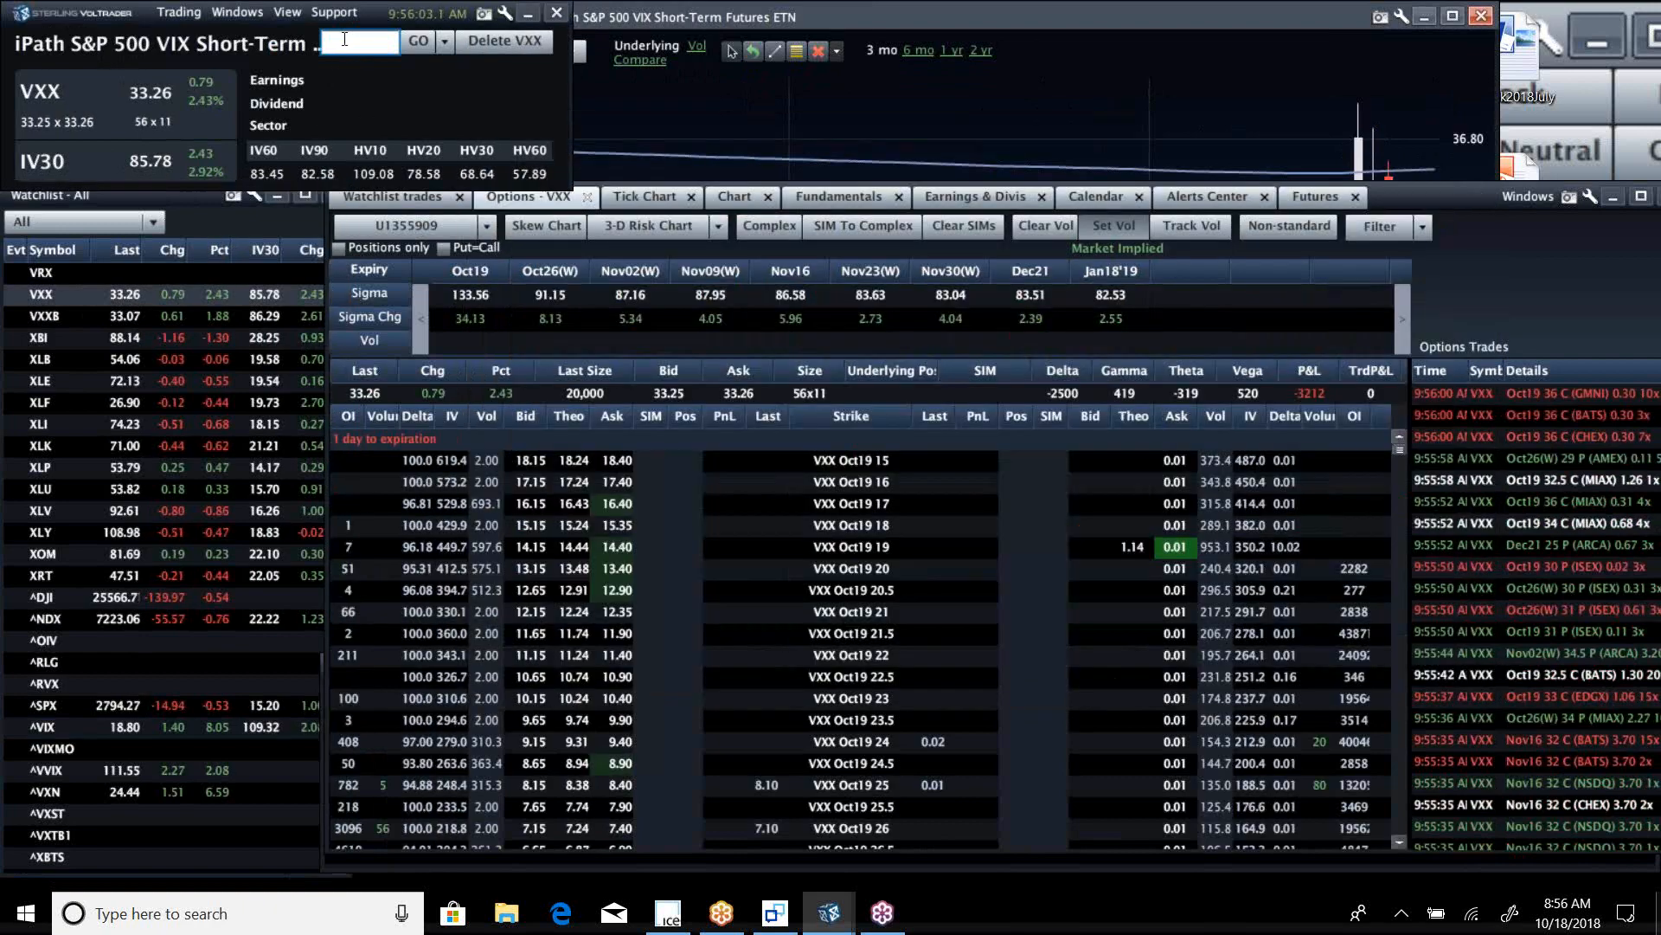
Load Alcoa (AA) options, then switch to Constellation Brands (STZ) and scroll the watchlist
text(s)
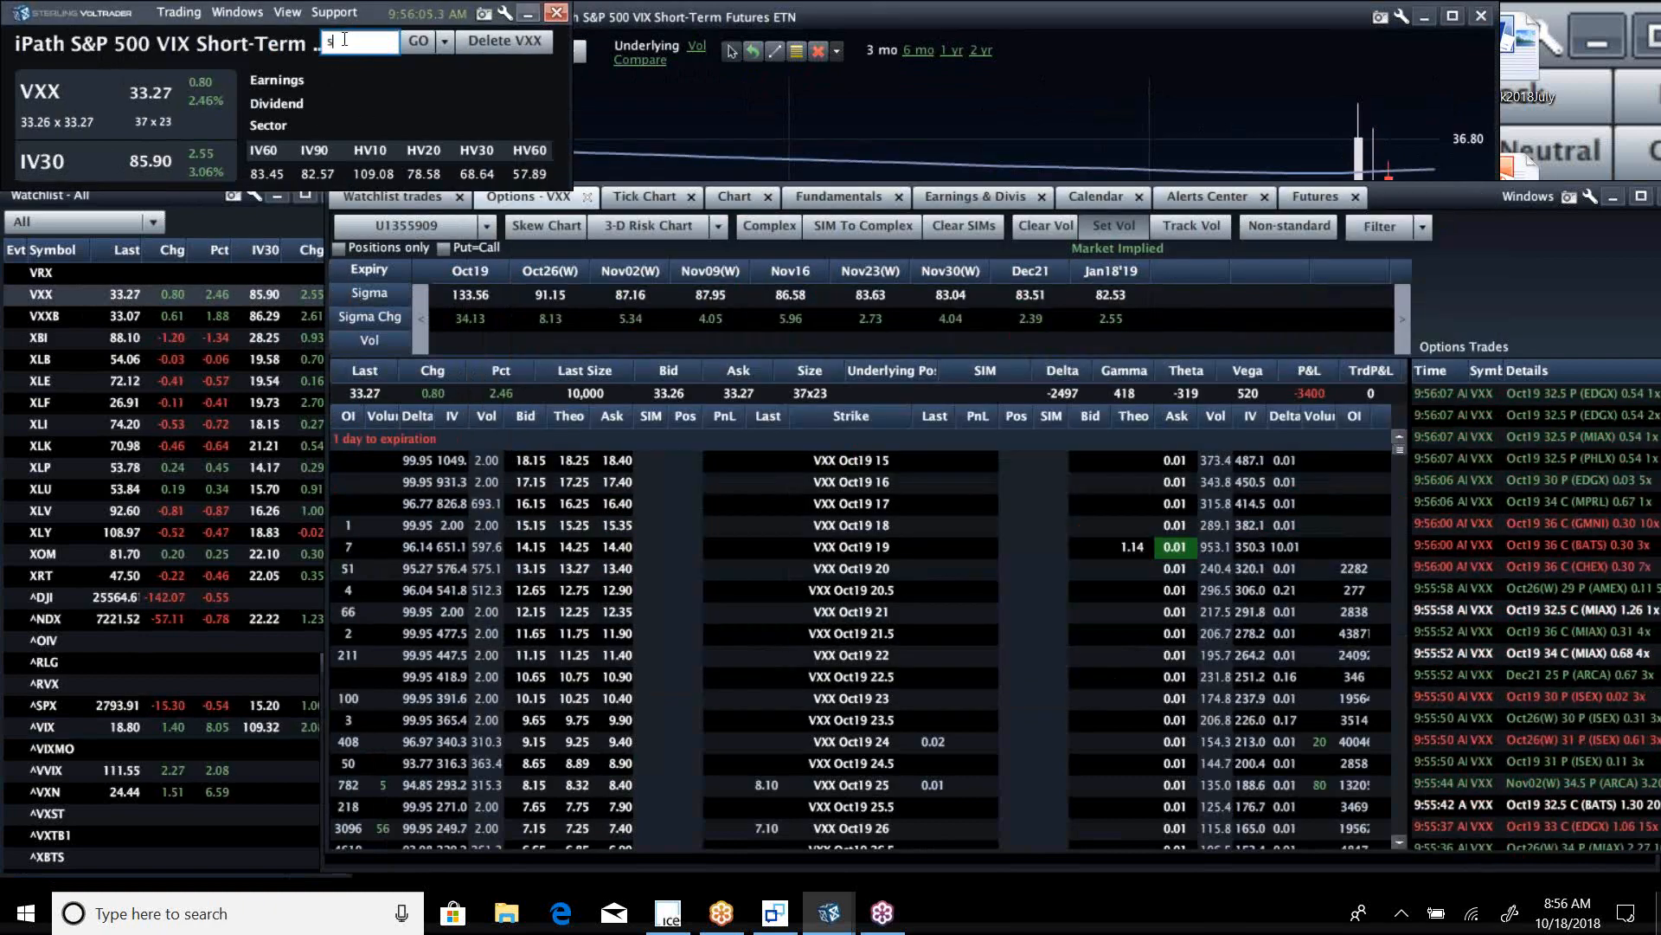
text(aa)
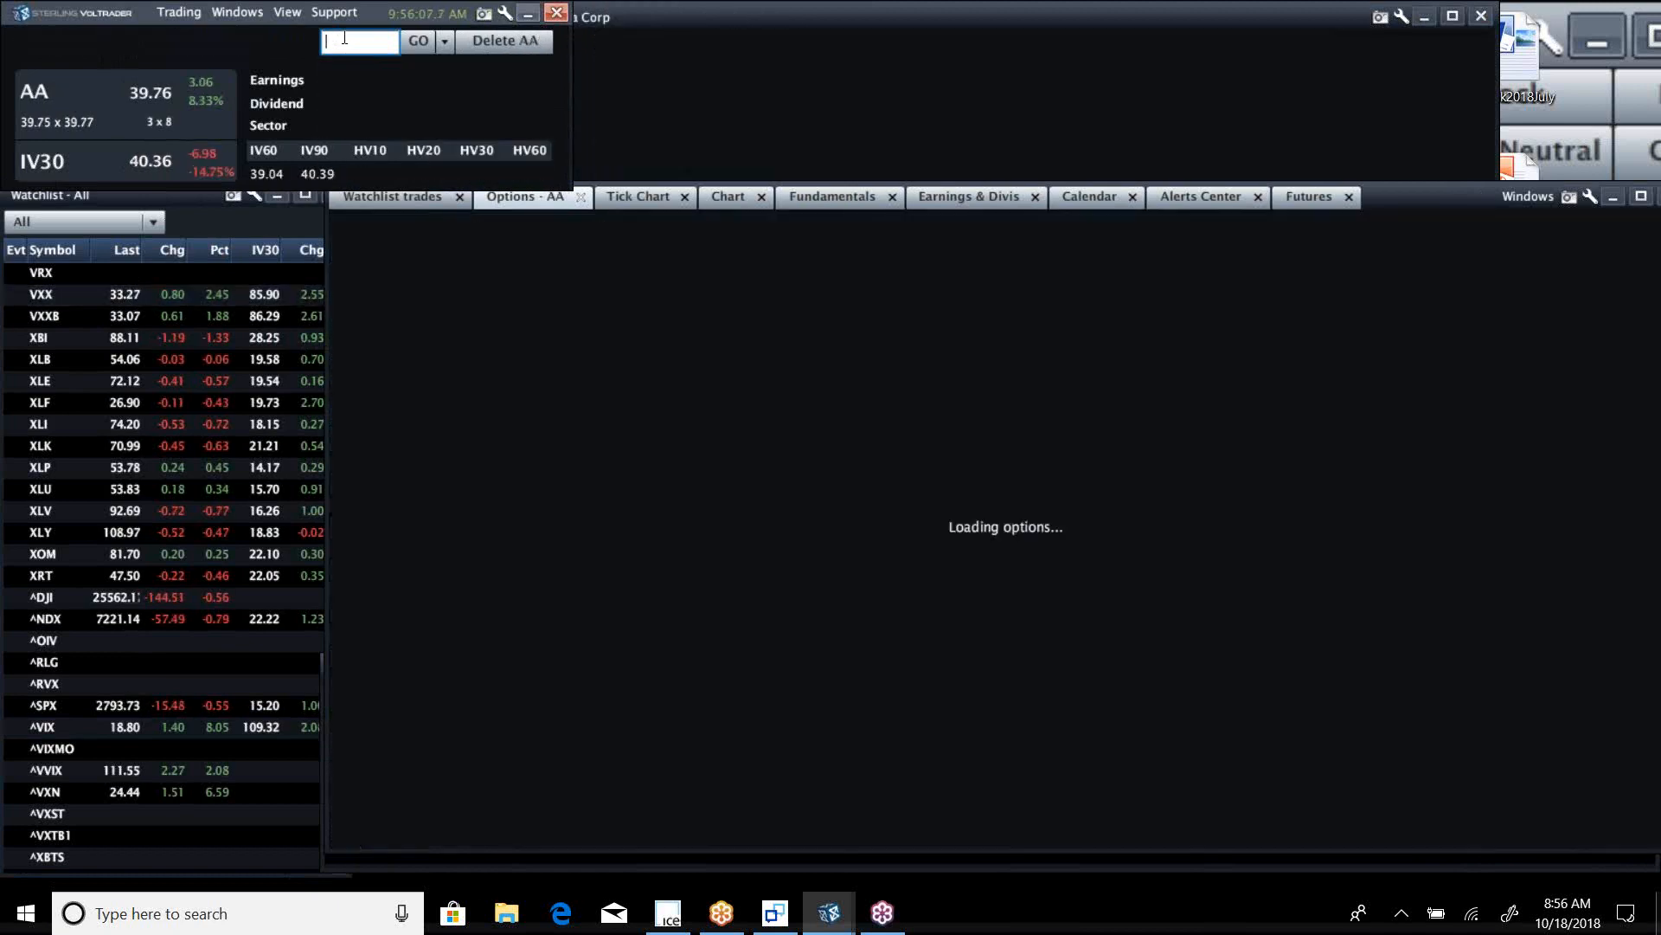
click(417, 41)
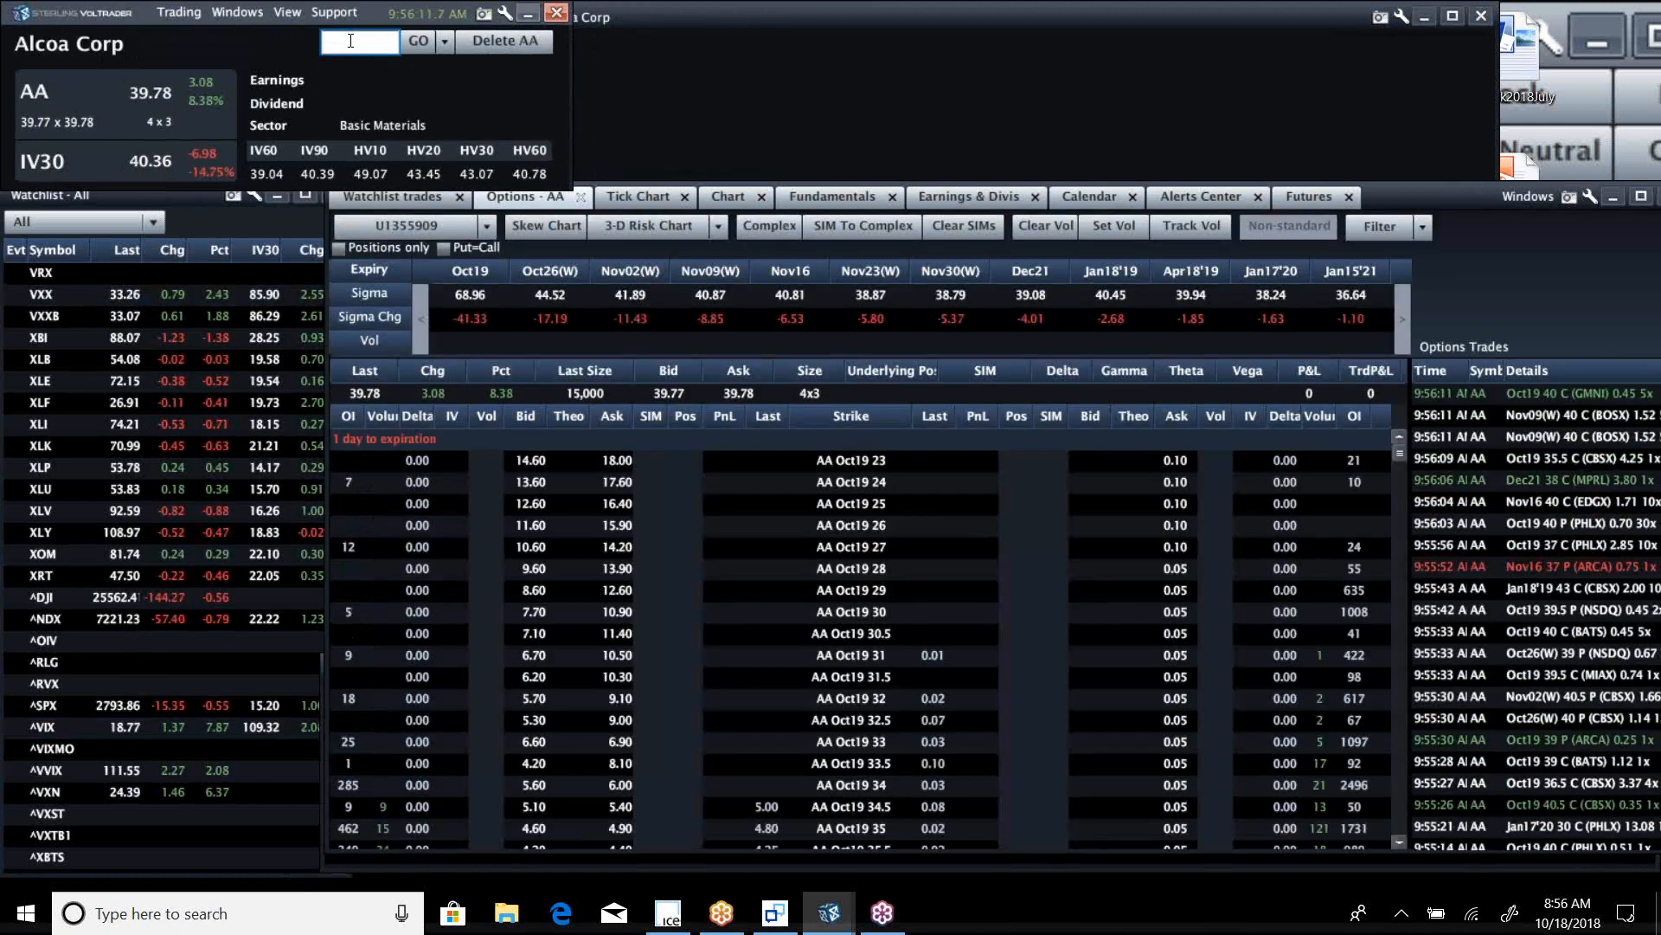
text(s)
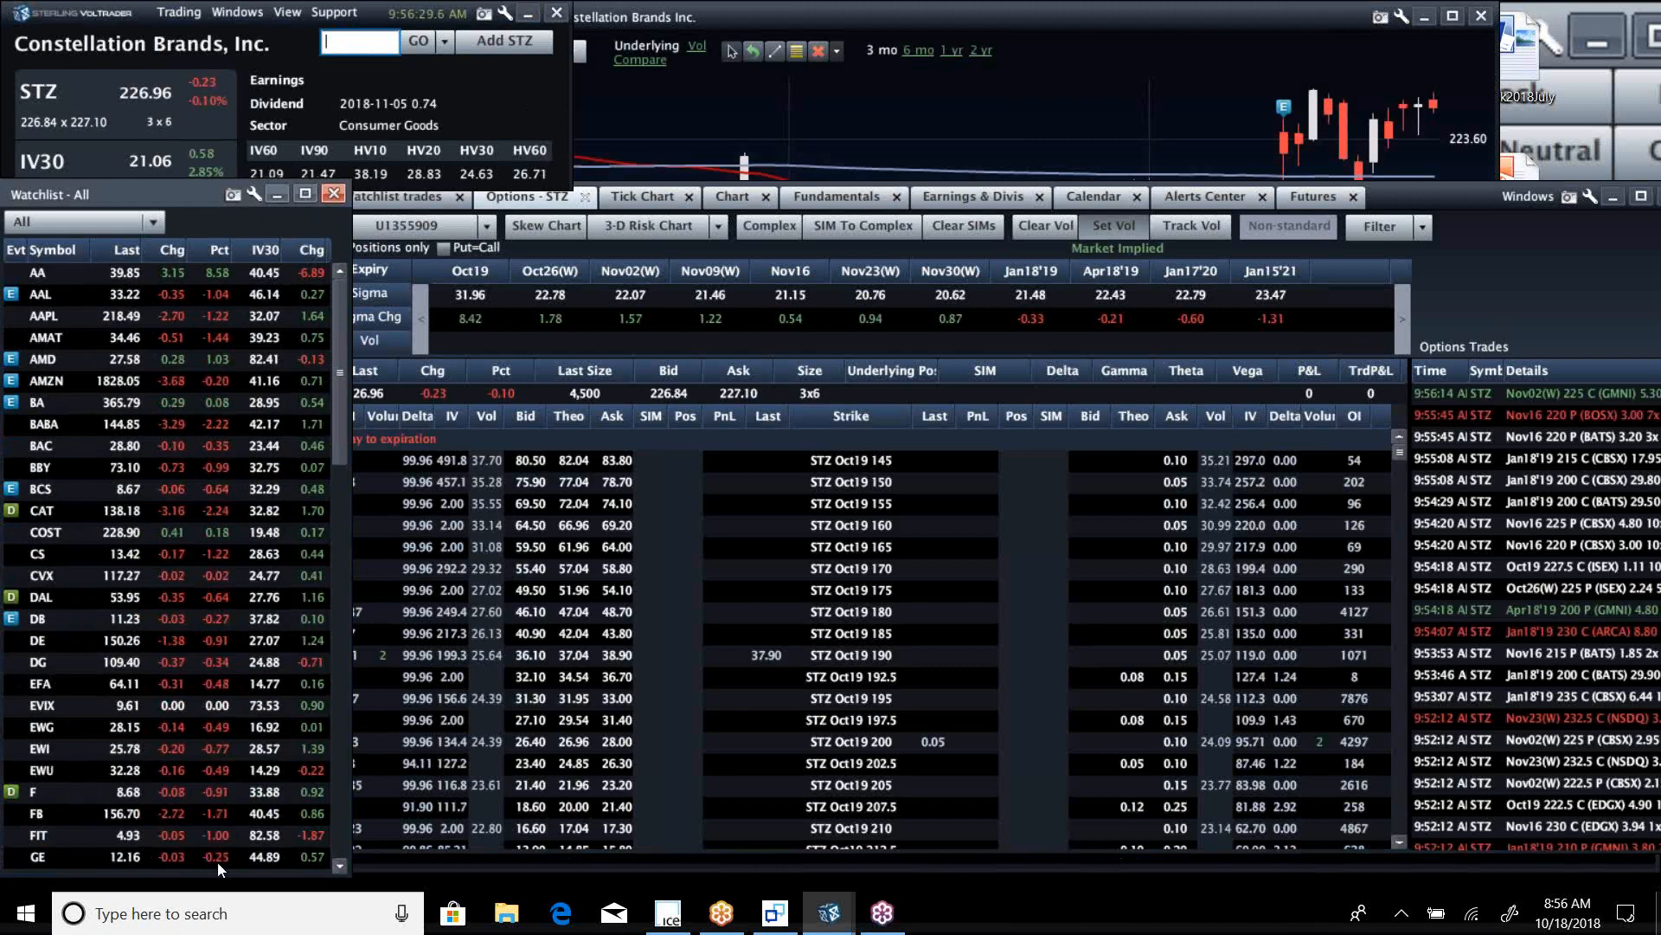
scroll(down, 3)
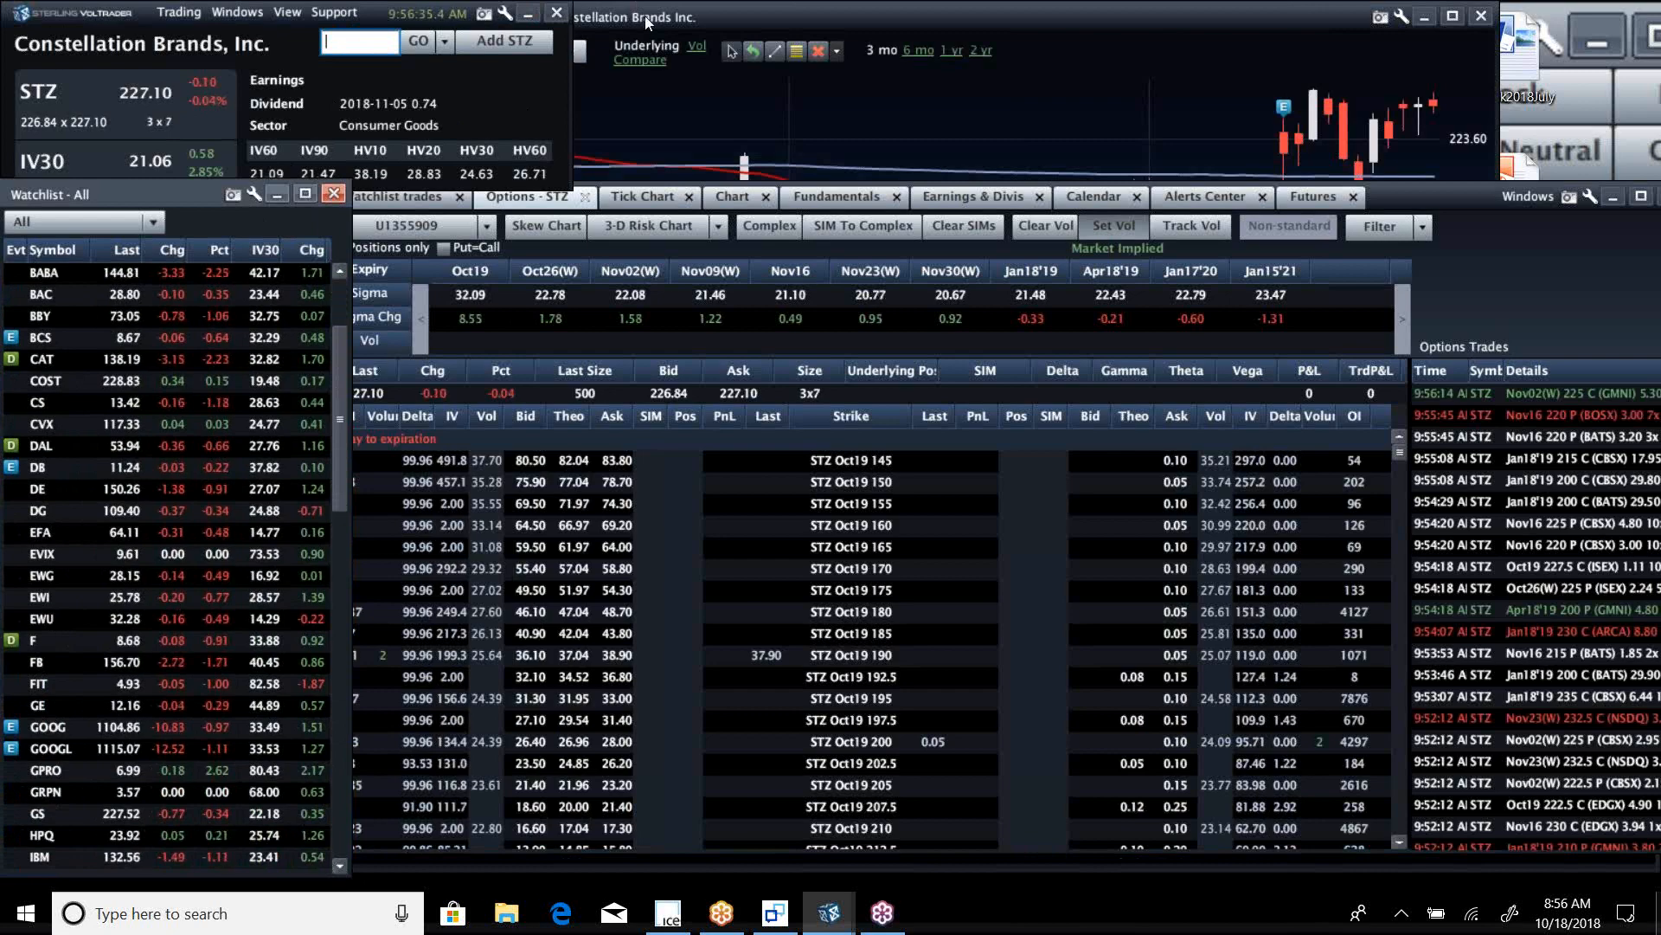
Load NVDA with its daily candlestick chart and volatility panel, then scroll the watchlist
text(n)
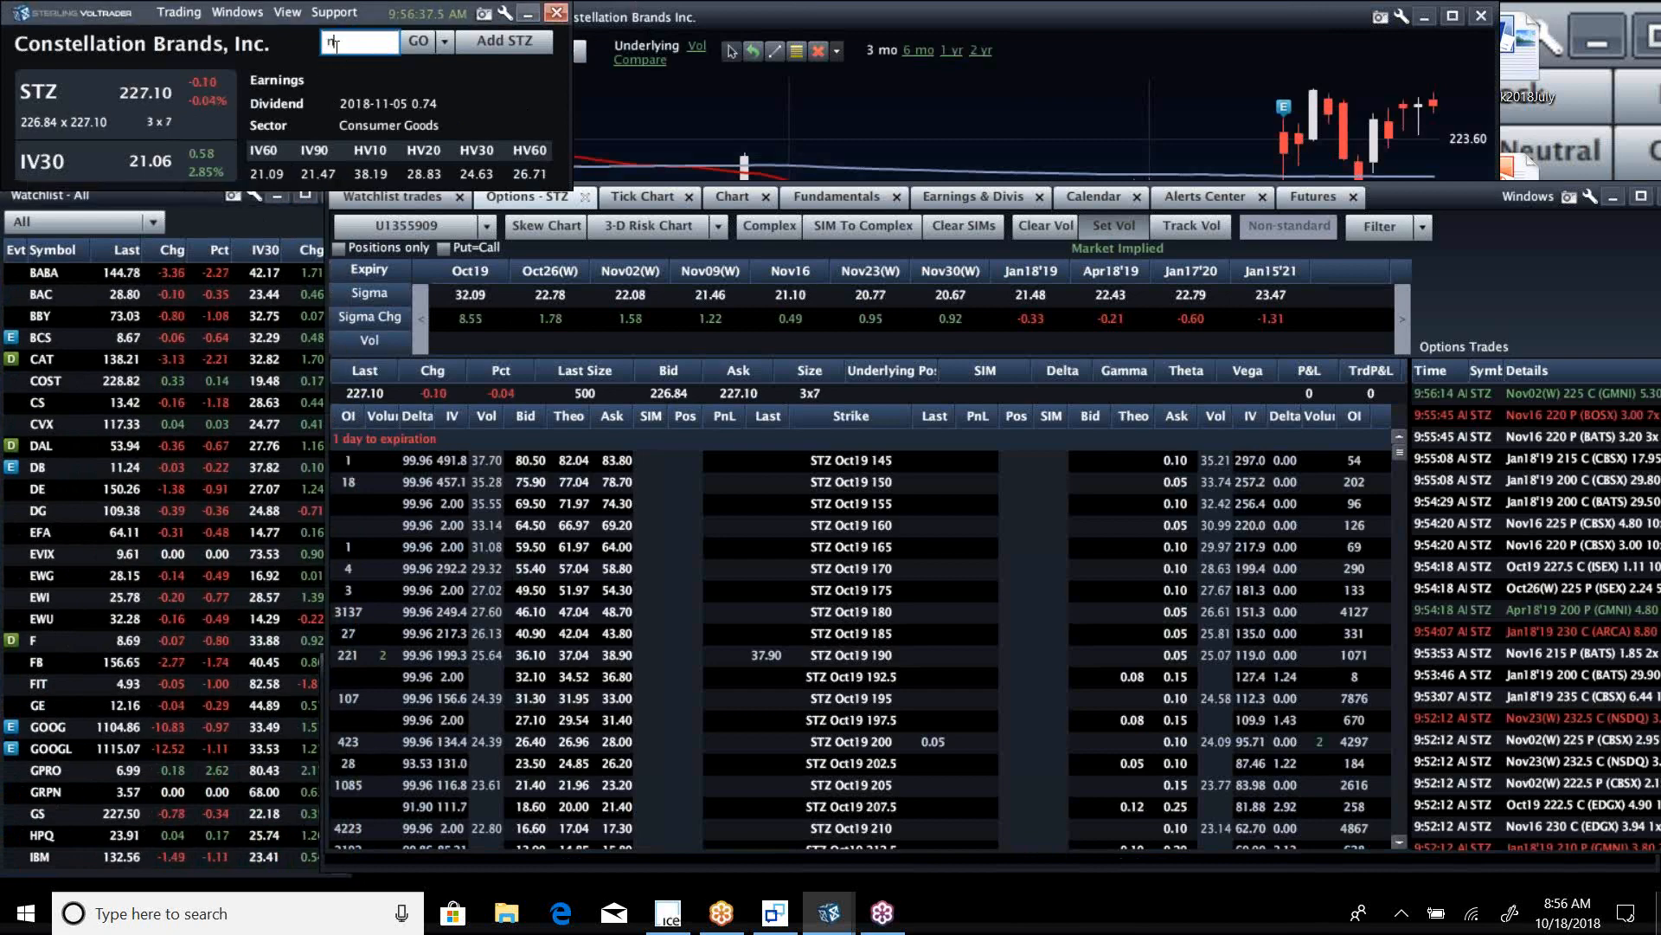
text(nvda)
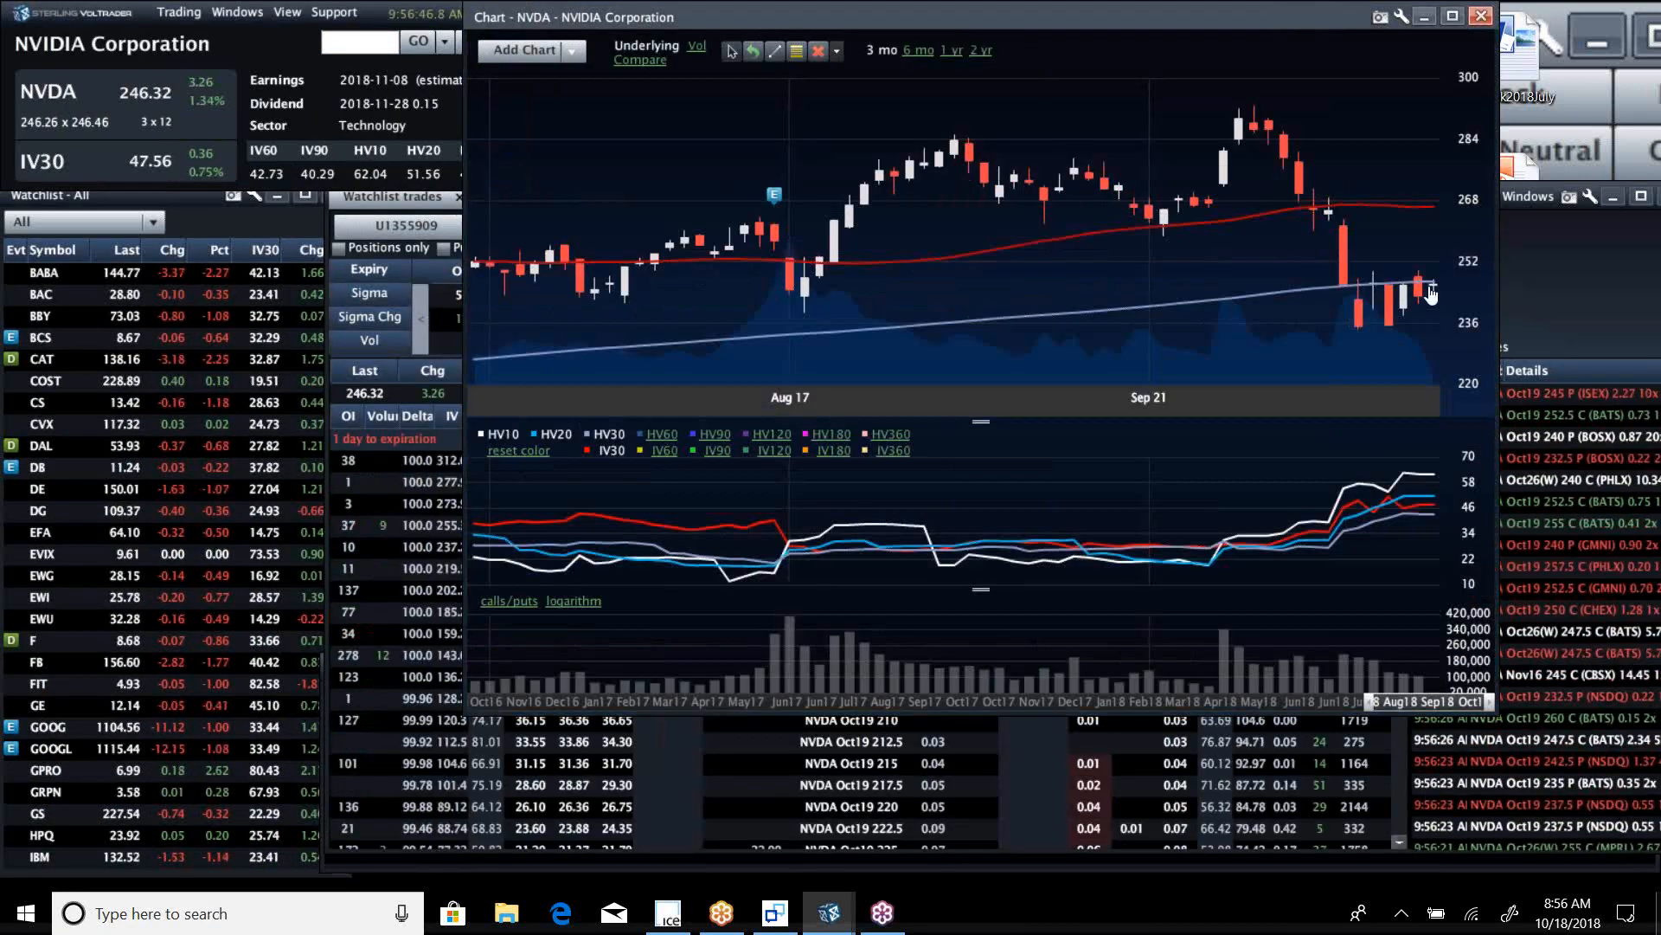
mouse_move(1431, 289)
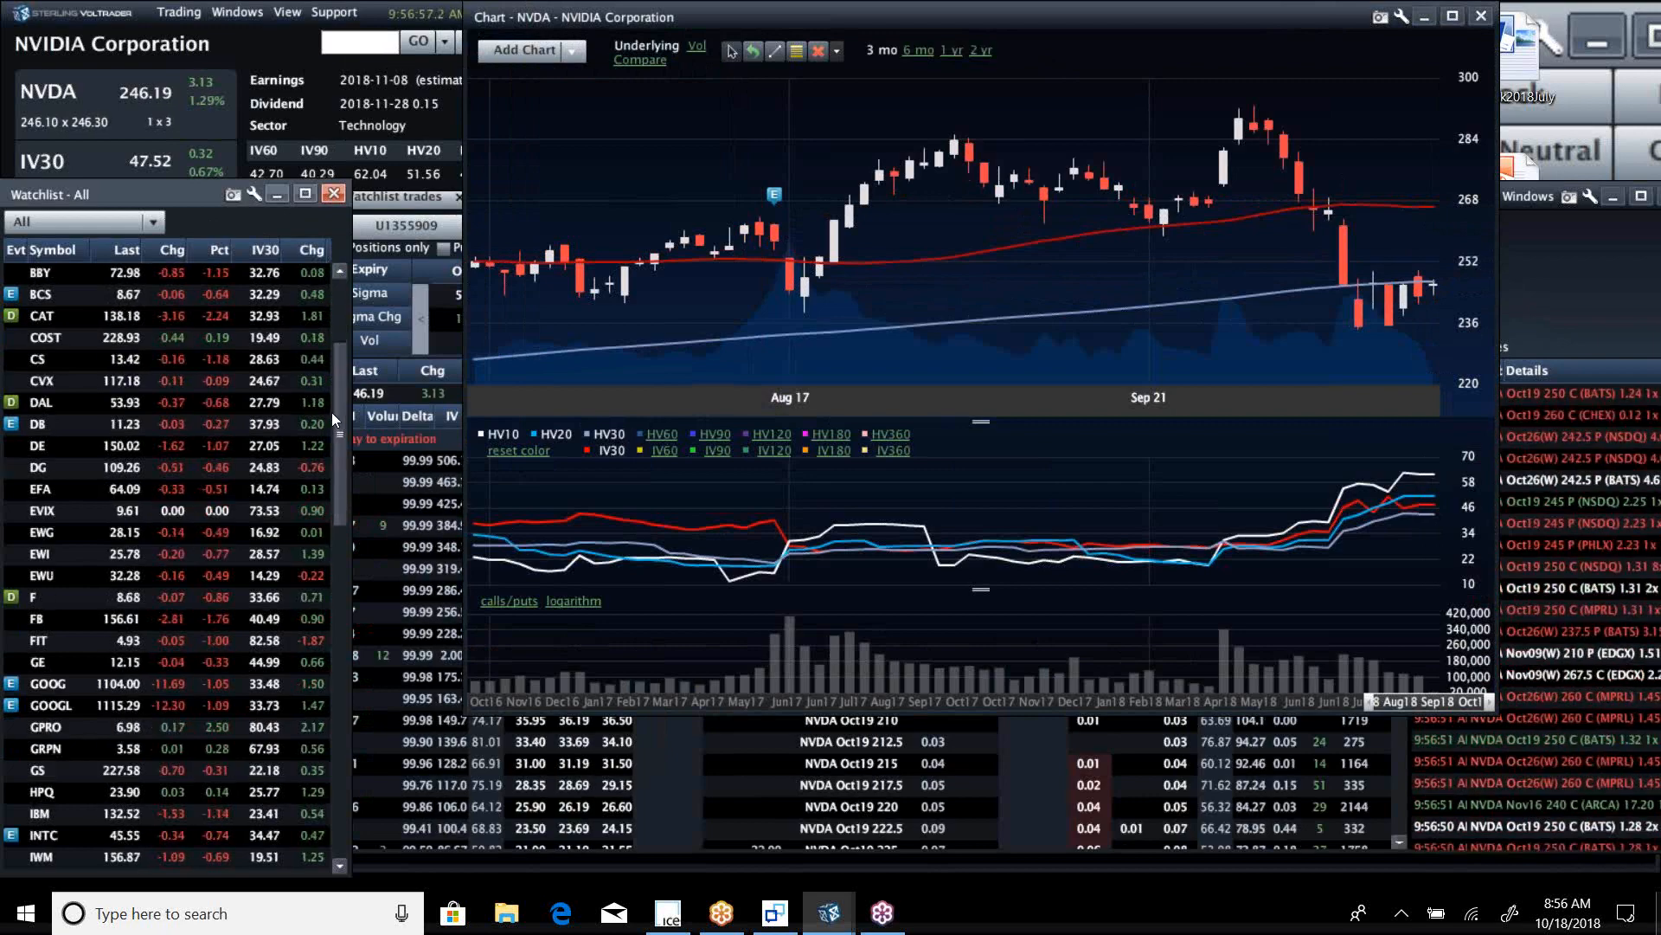
scroll(down, 3)
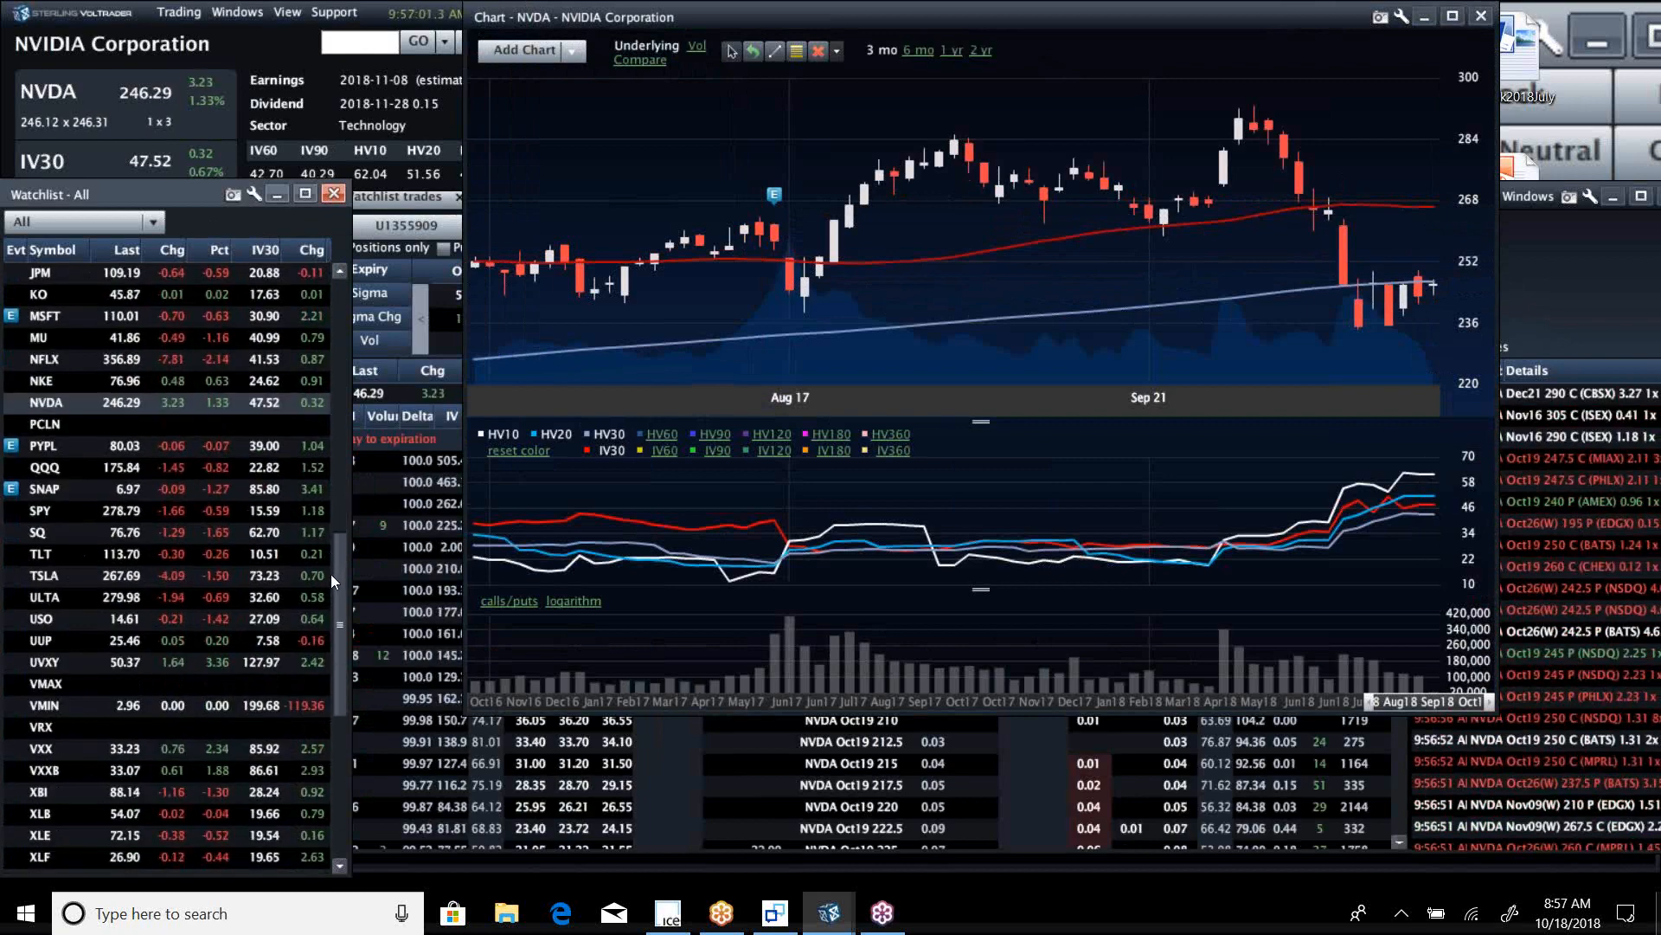
scroll(down, 3)
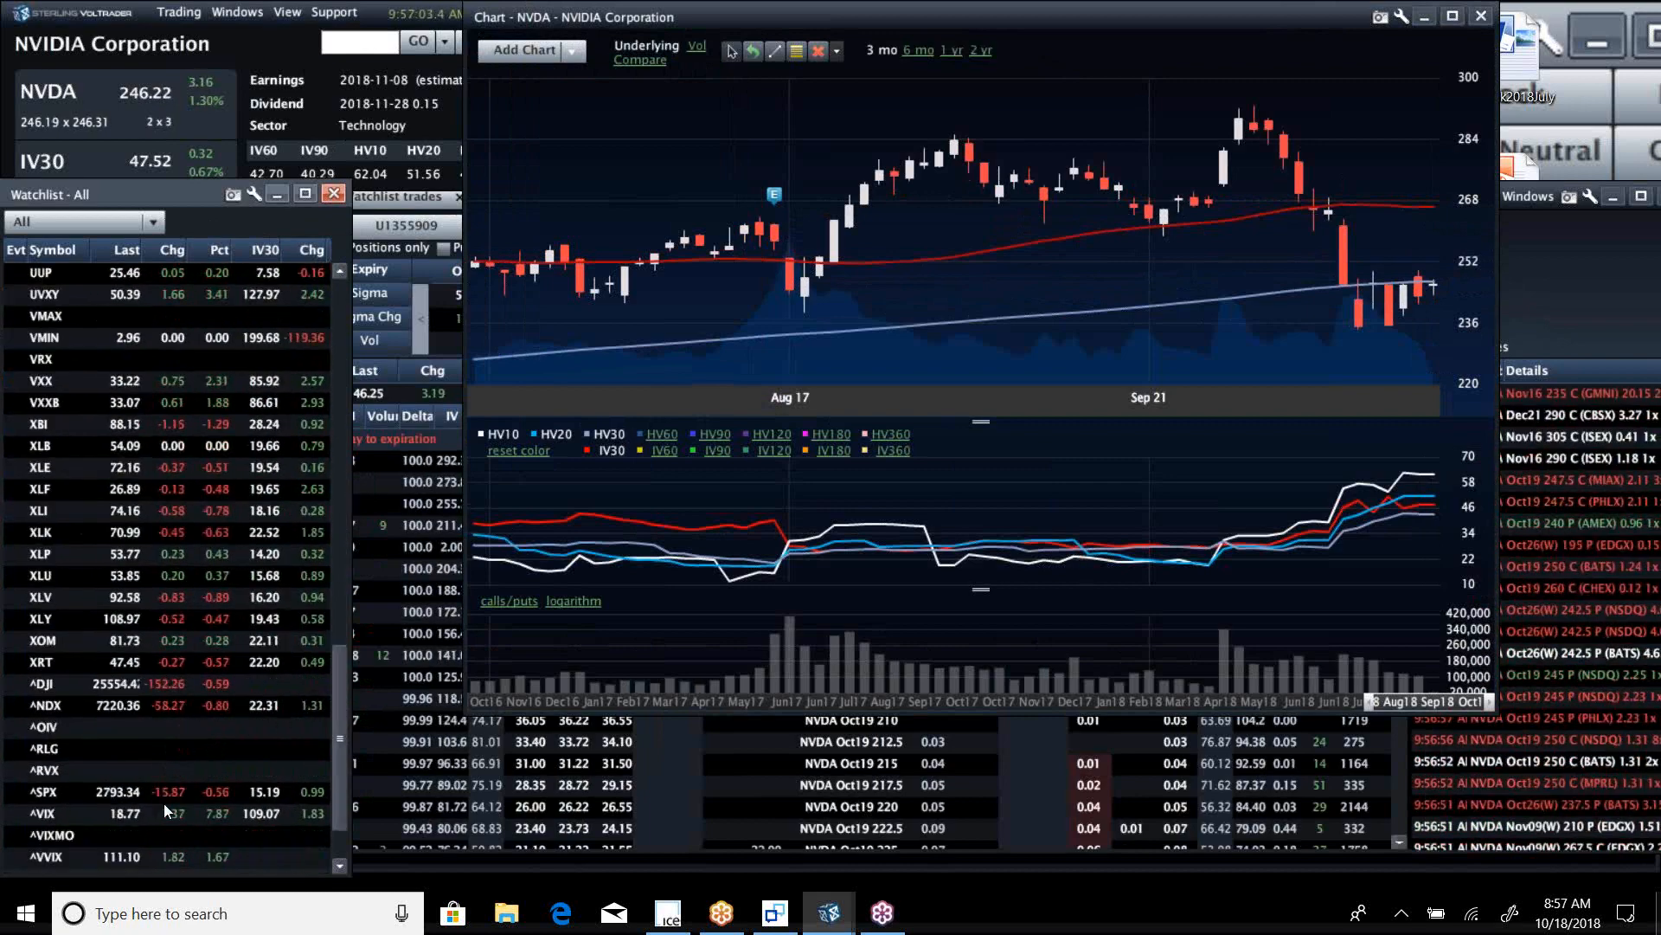